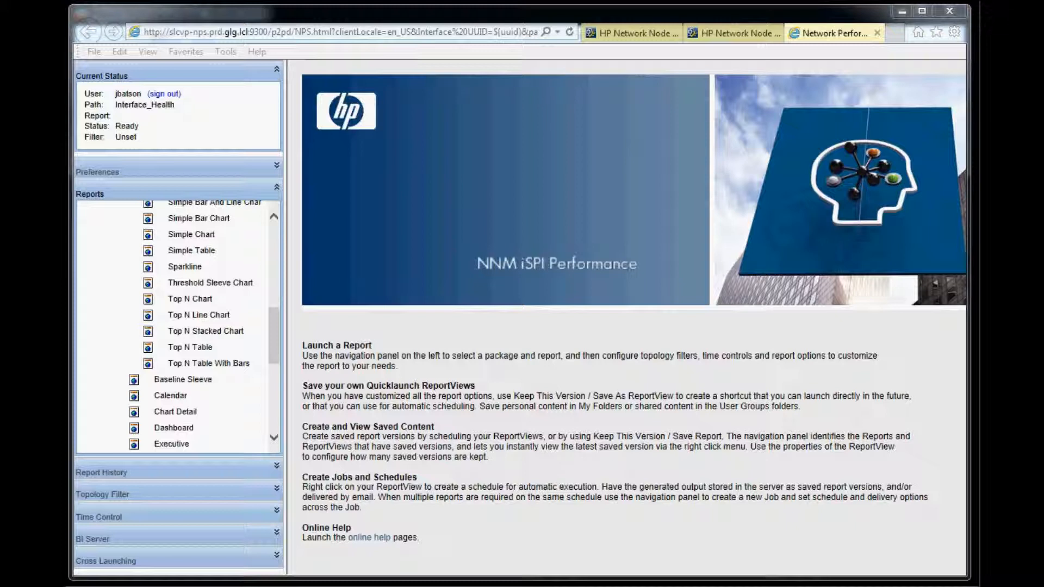
# Run the Top N Chart report from the Reports panel list
pyautogui.click(206, 331)
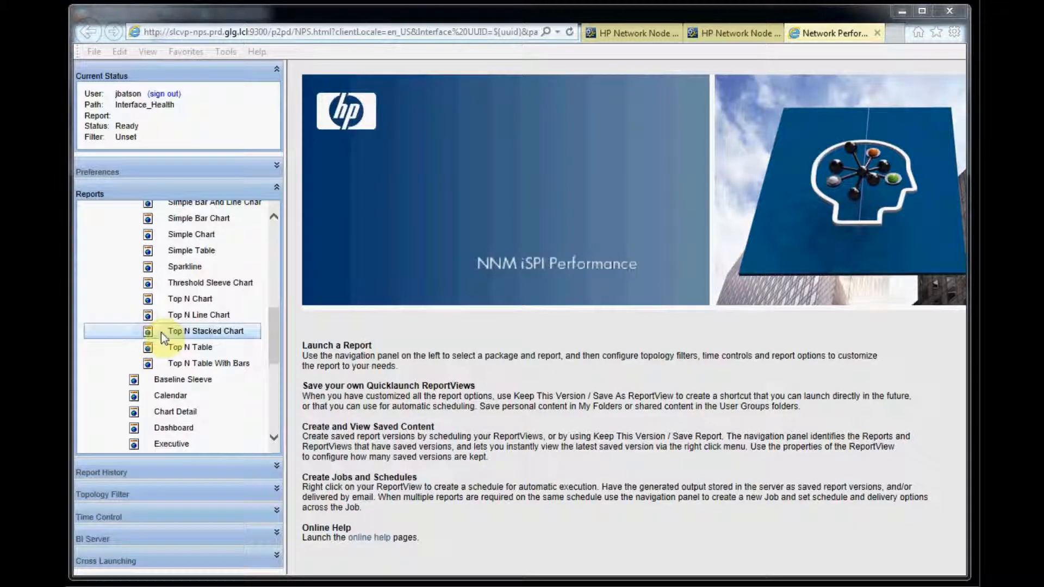
pyautogui.click(190, 298)
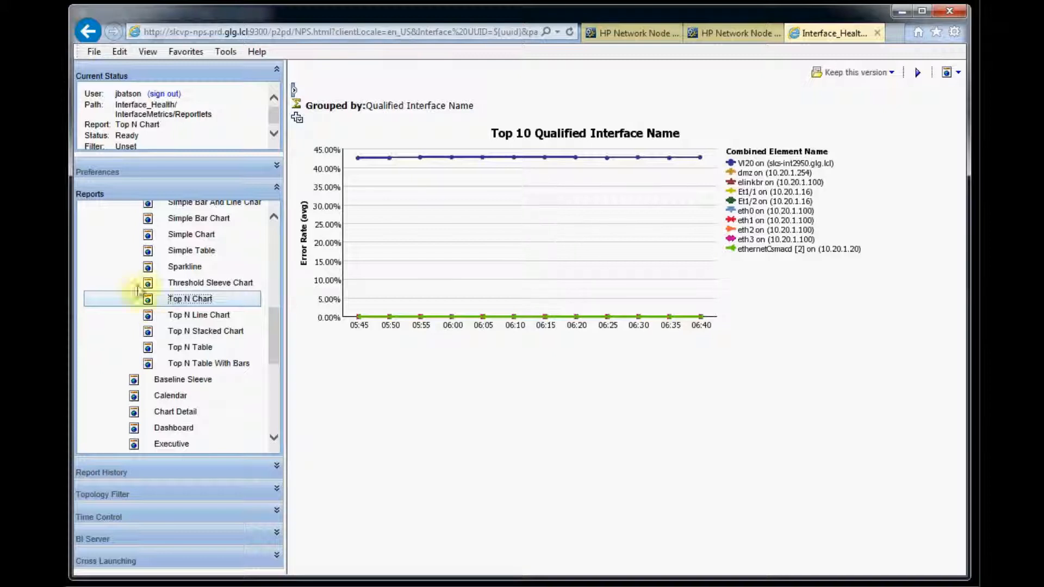
pyautogui.moveTo(307, 271)
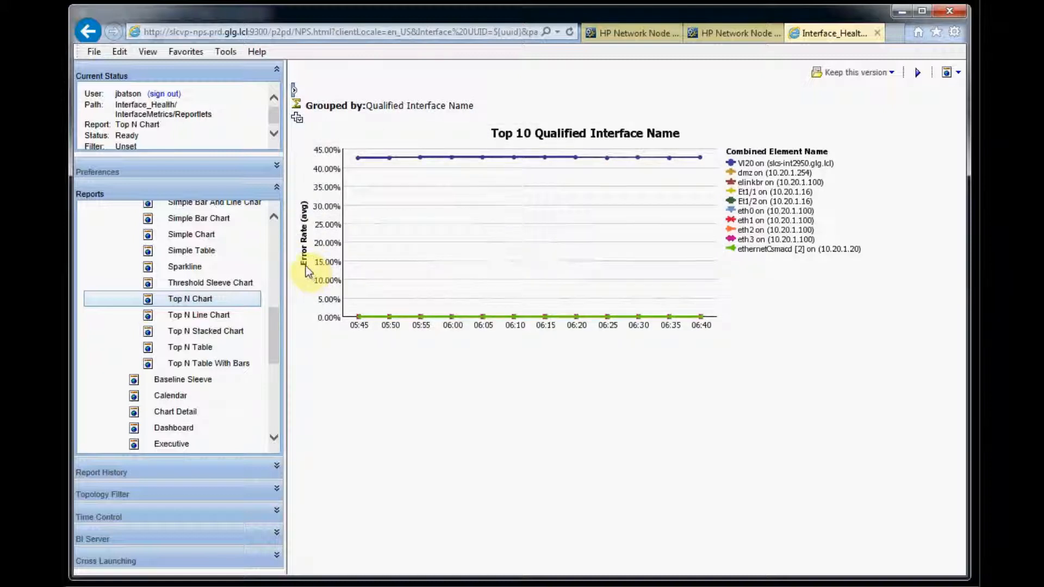
pyautogui.moveTo(307, 210)
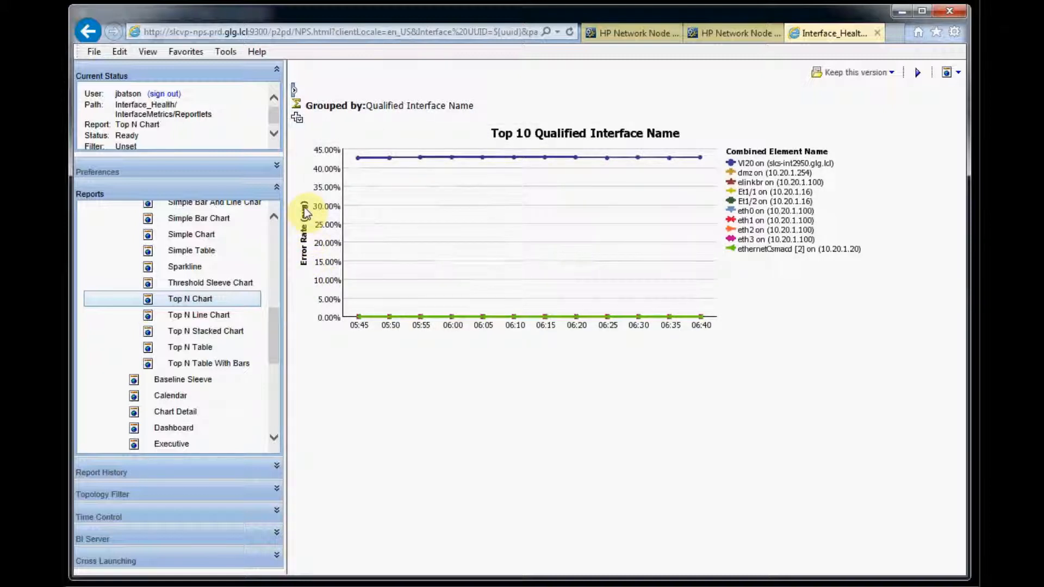
pyautogui.moveTo(270, 377)
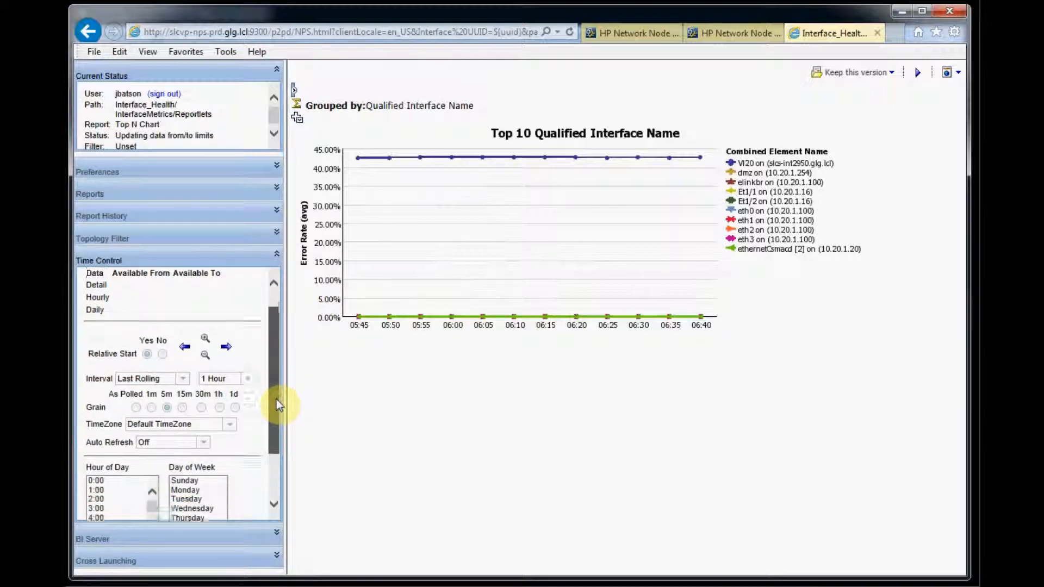
# Set the report's Time Control auto refresh to 5 Minutes and resubmit it
pyautogui.scroll(-3)
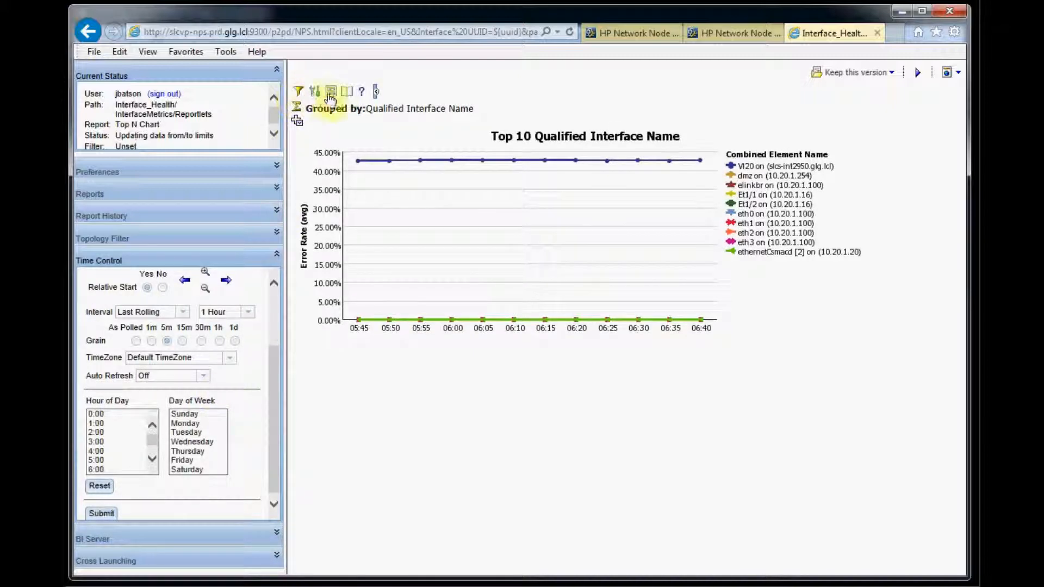
pyautogui.click(346, 91)
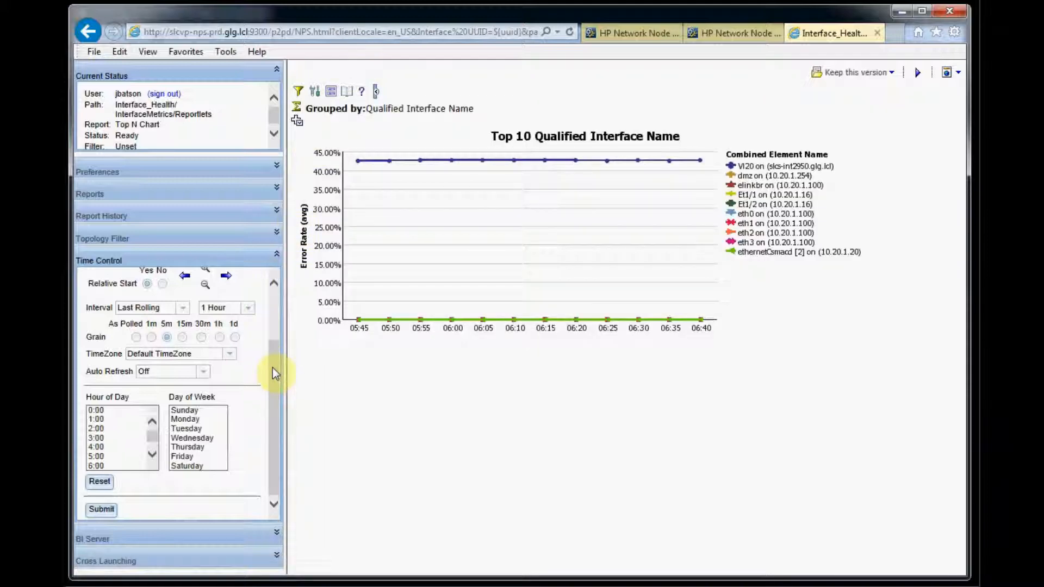
pyautogui.click(202, 372)
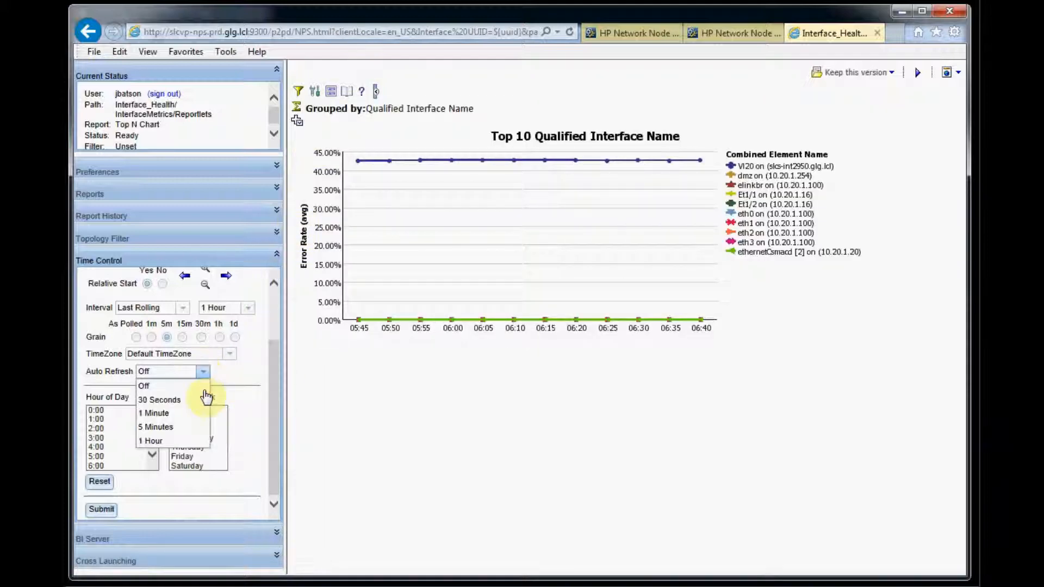
pyautogui.click(156, 426)
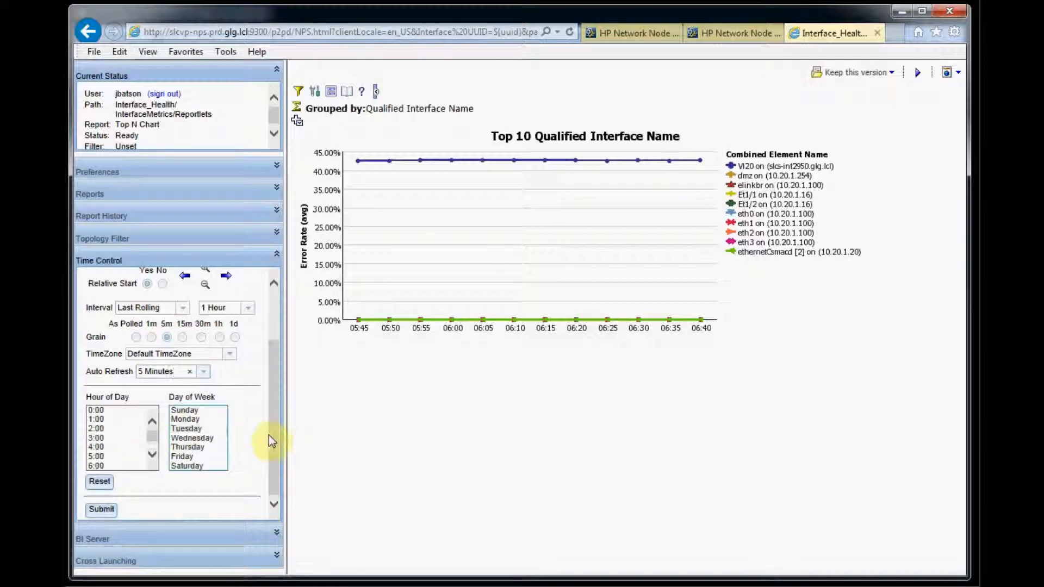
pyautogui.click(100, 510)
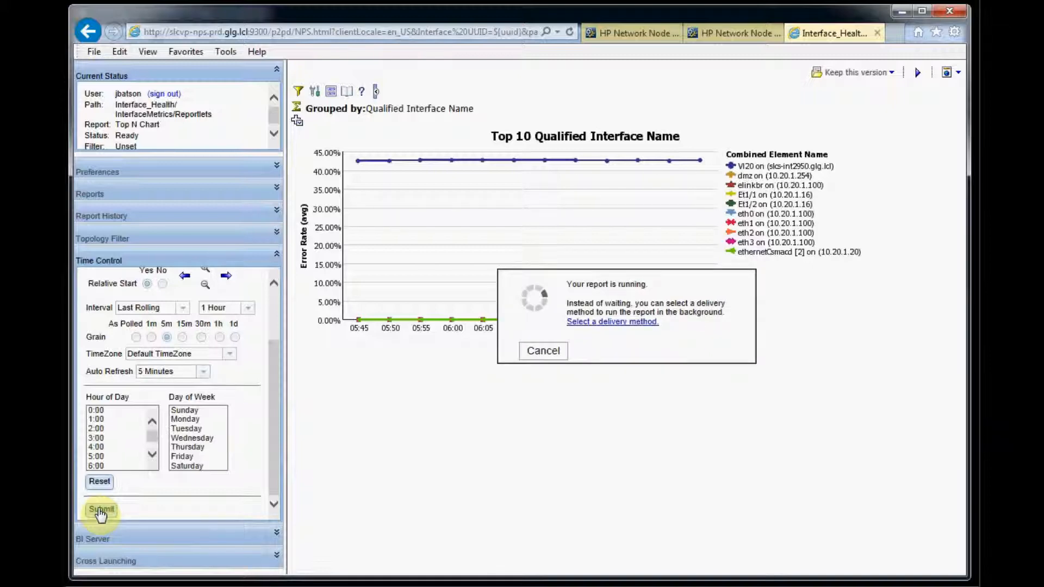
pyautogui.click(346, 92)
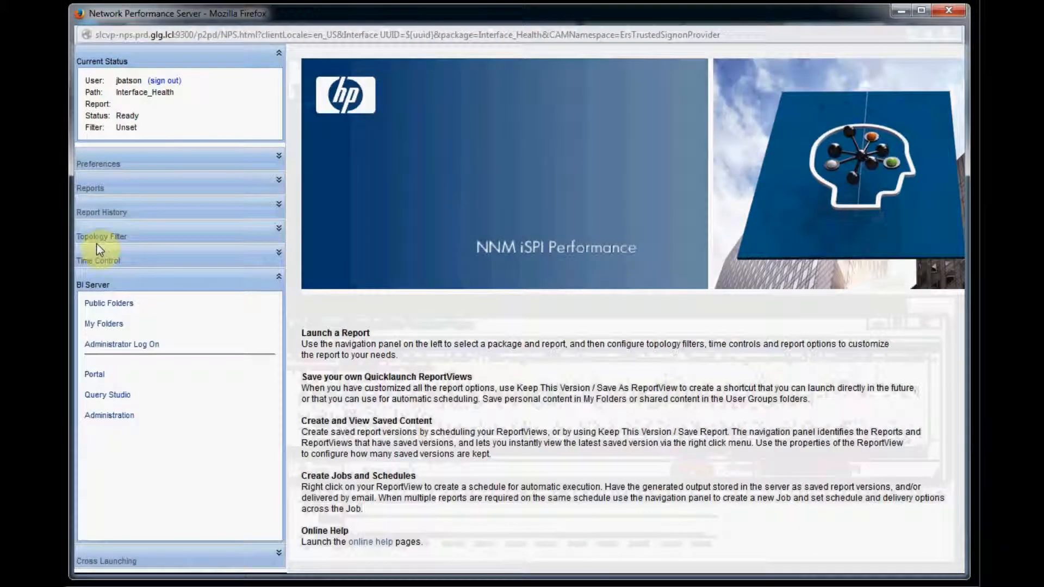
pyautogui.moveTo(116, 289)
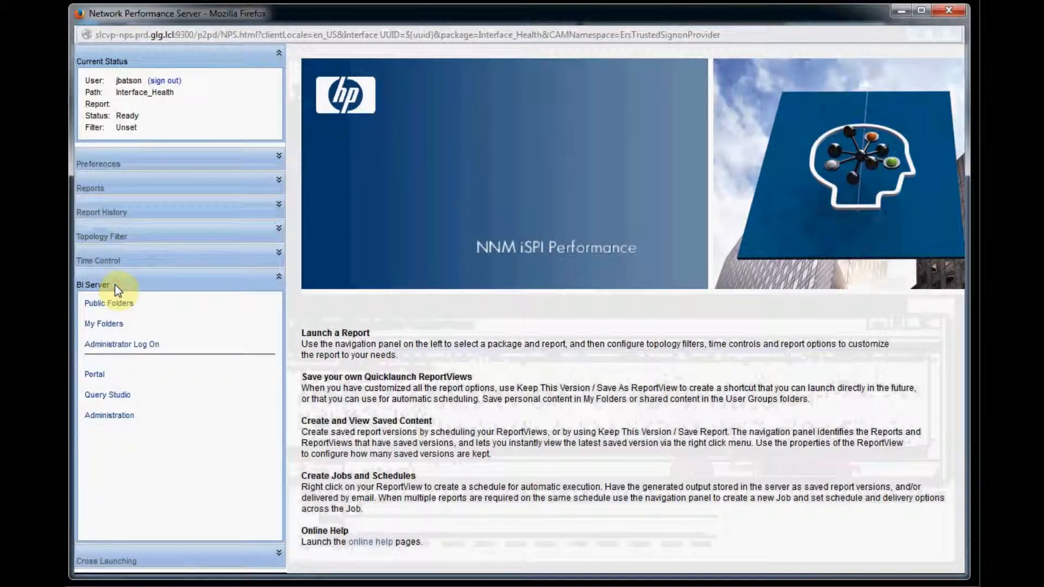
# Browse Public Folders and enter the Custom Dashboards folder
pyautogui.click(109, 304)
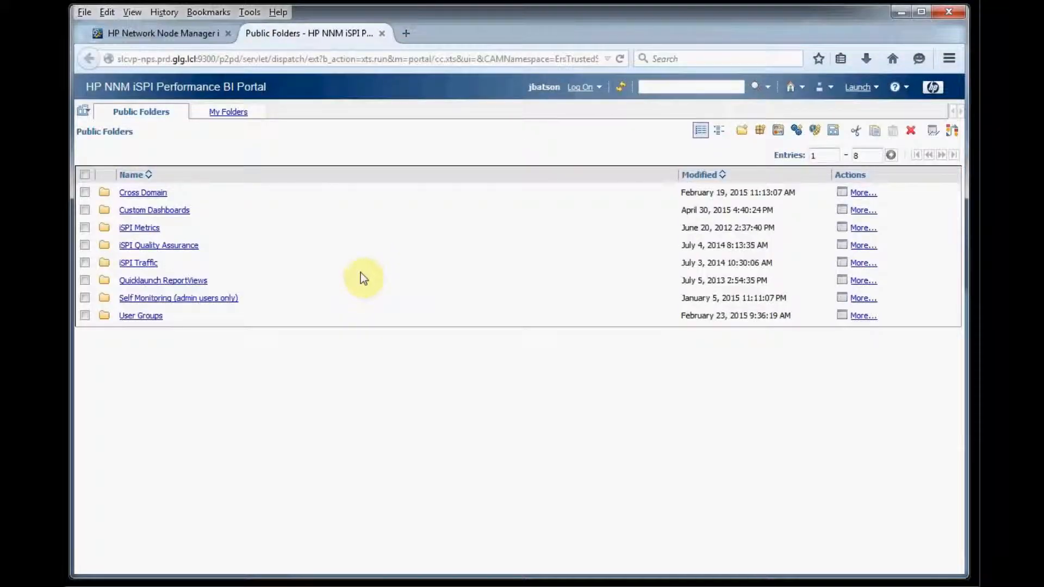
pyautogui.moveTo(283, 257)
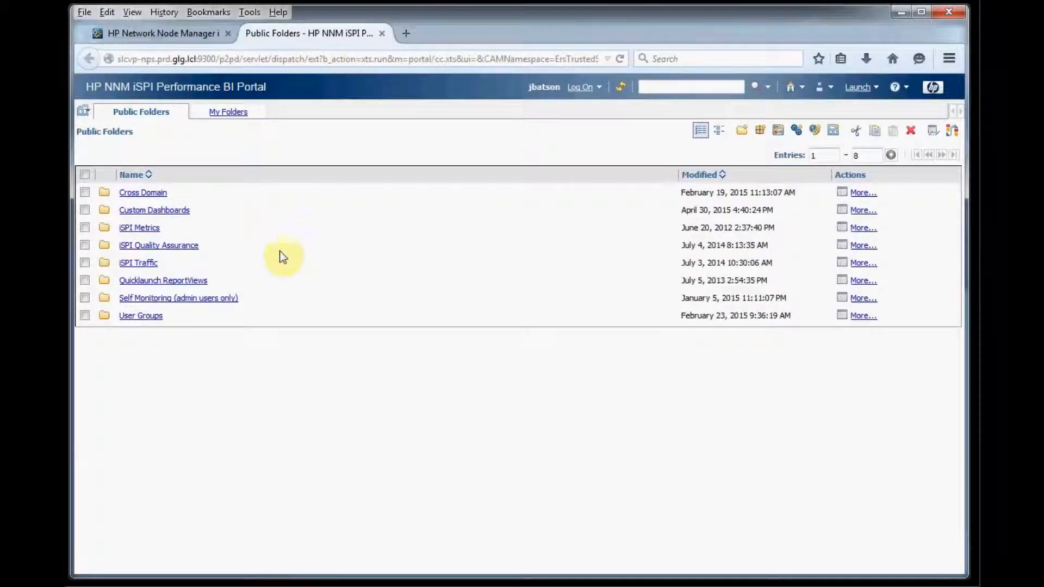
pyautogui.moveTo(170, 351)
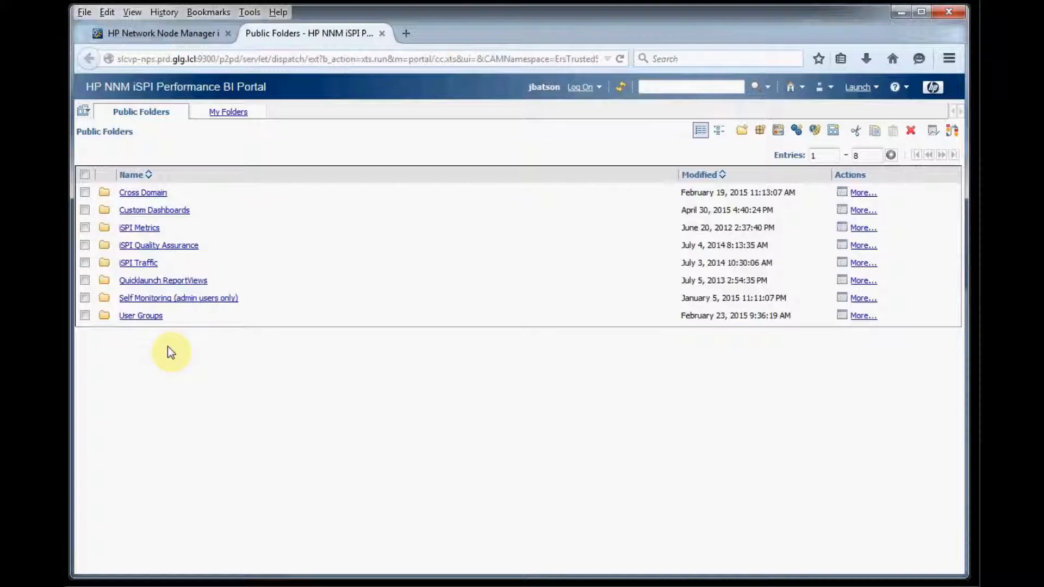
pyautogui.moveTo(163, 215)
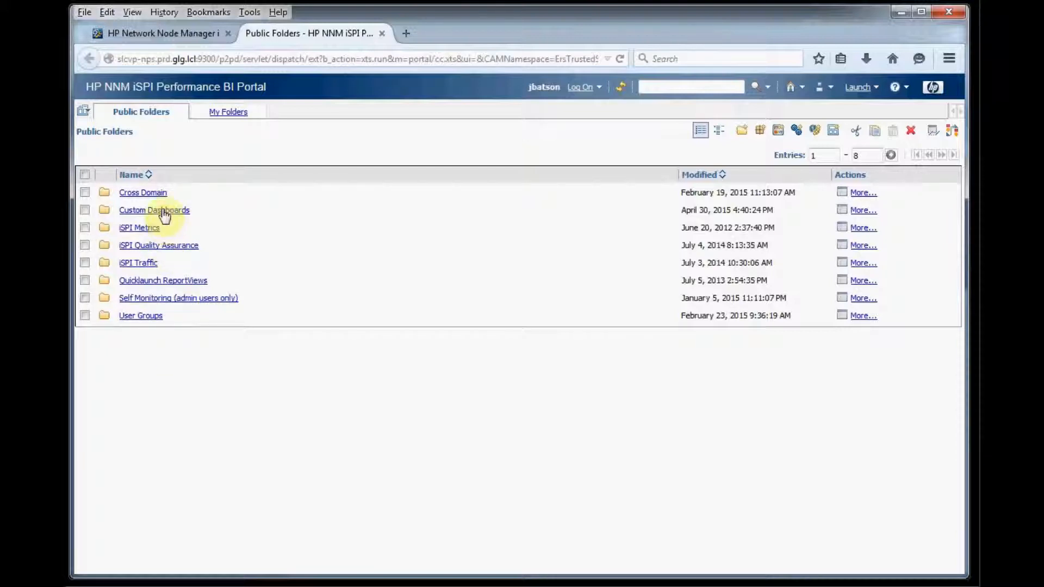
pyautogui.click(154, 210)
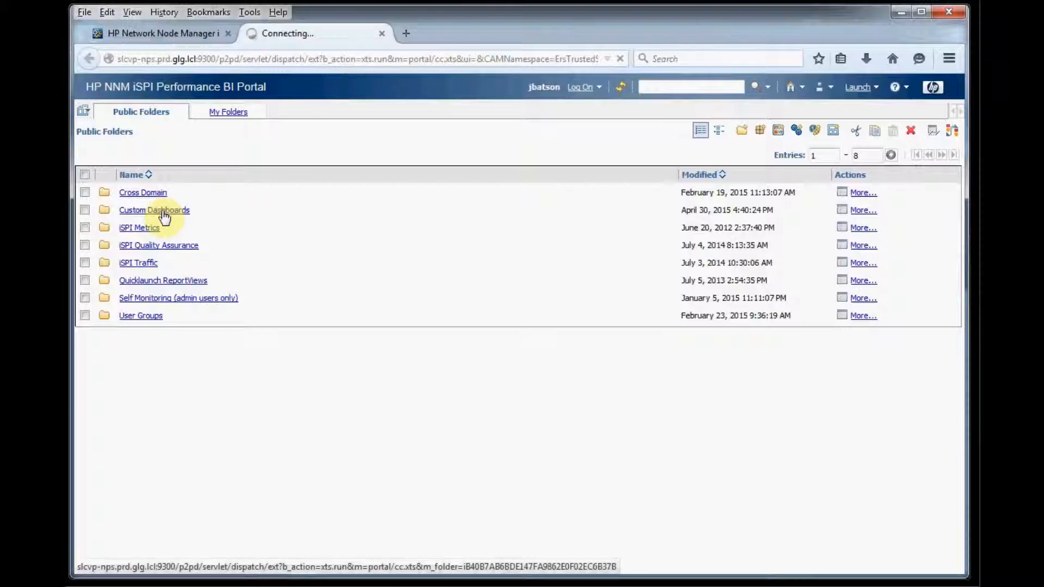
pyautogui.moveTo(232, 217)
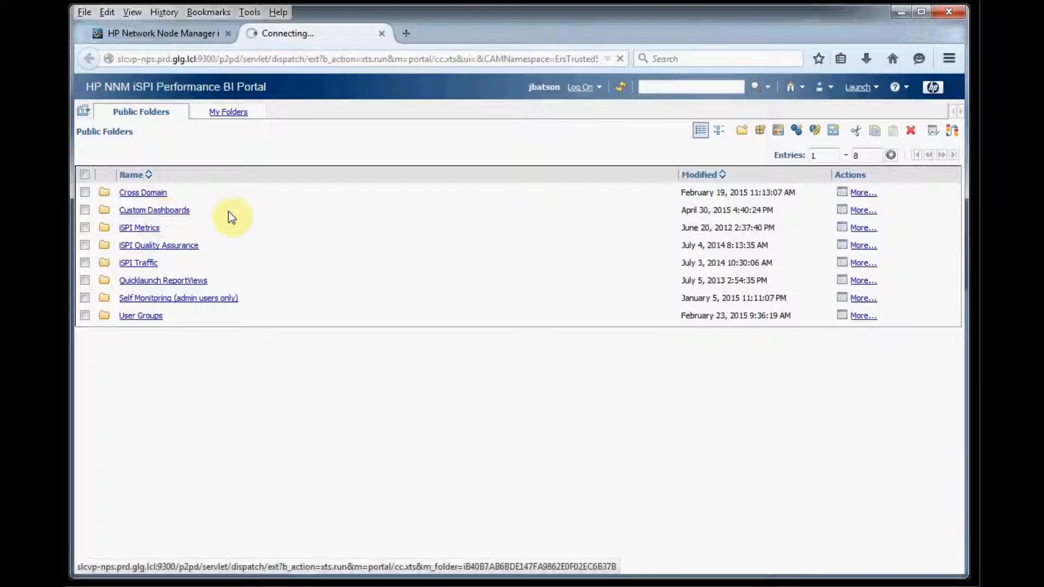
# Create a new page named 'my dashboard' with description 'my description' and proceed to layout
pyautogui.click(153, 210)
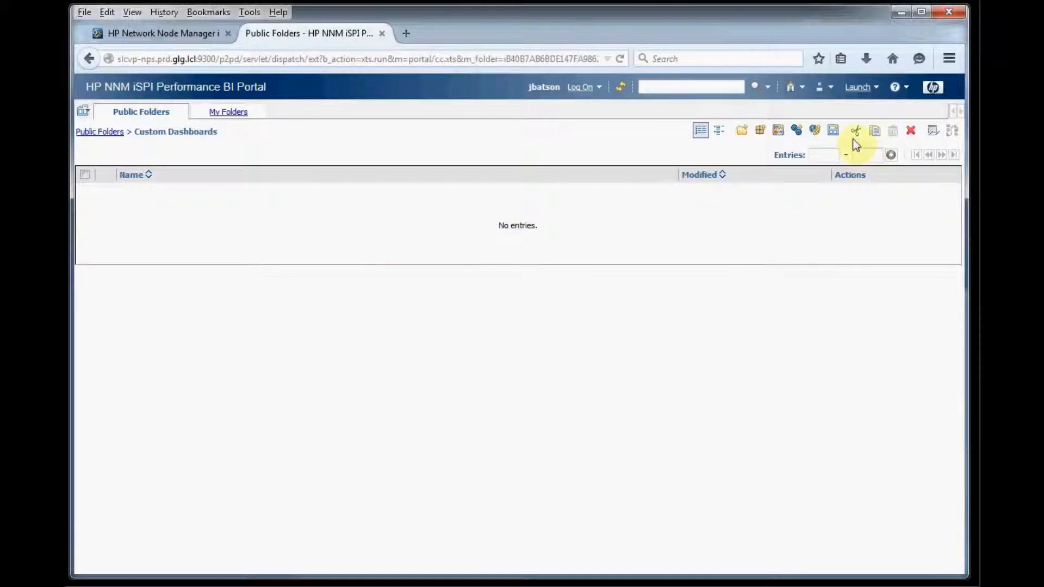
pyautogui.moveTo(832, 130)
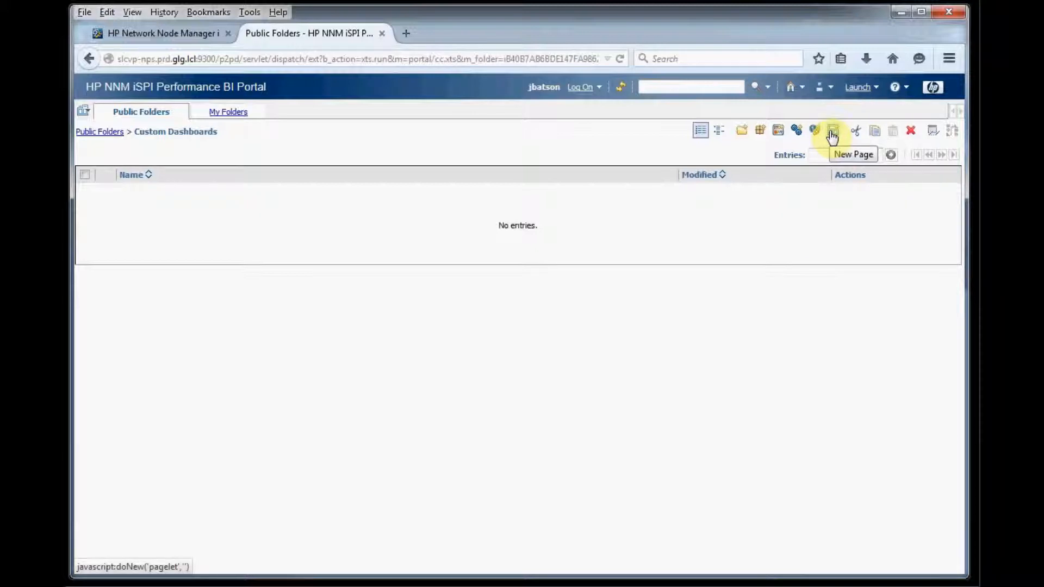
pyautogui.click(832, 129)
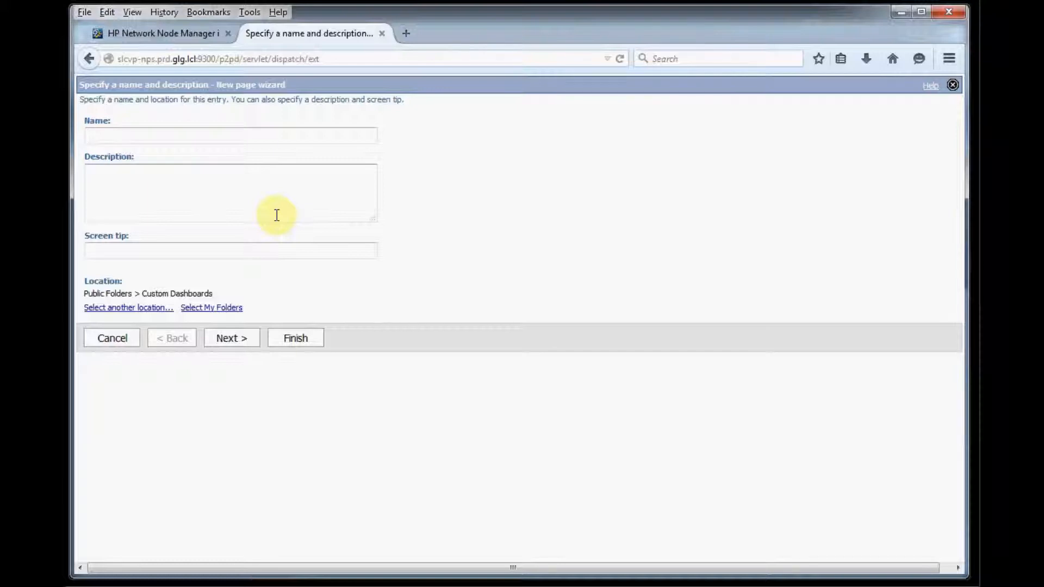
pyautogui.write('ma')
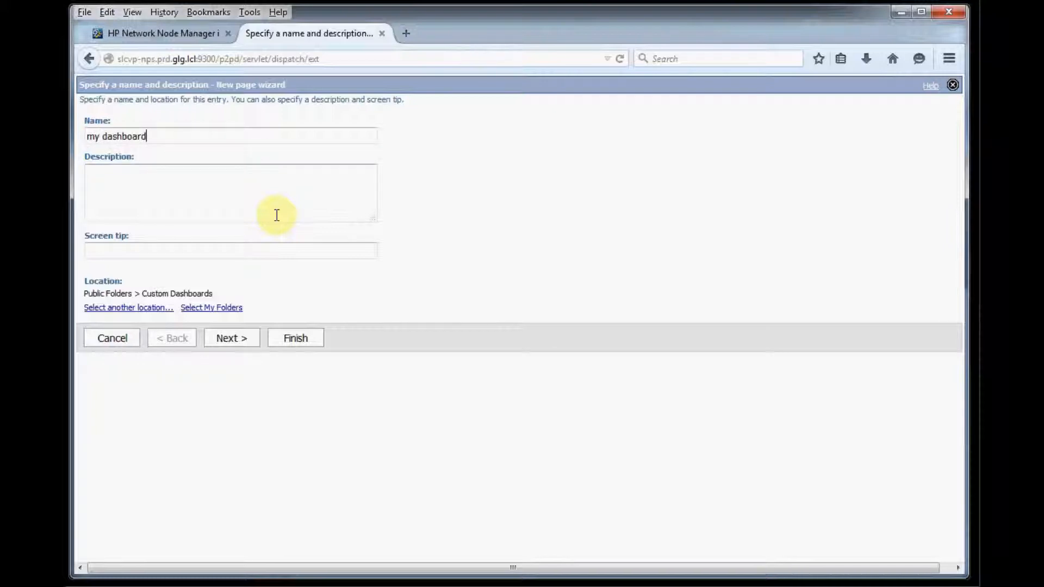
pyautogui.click(229, 194)
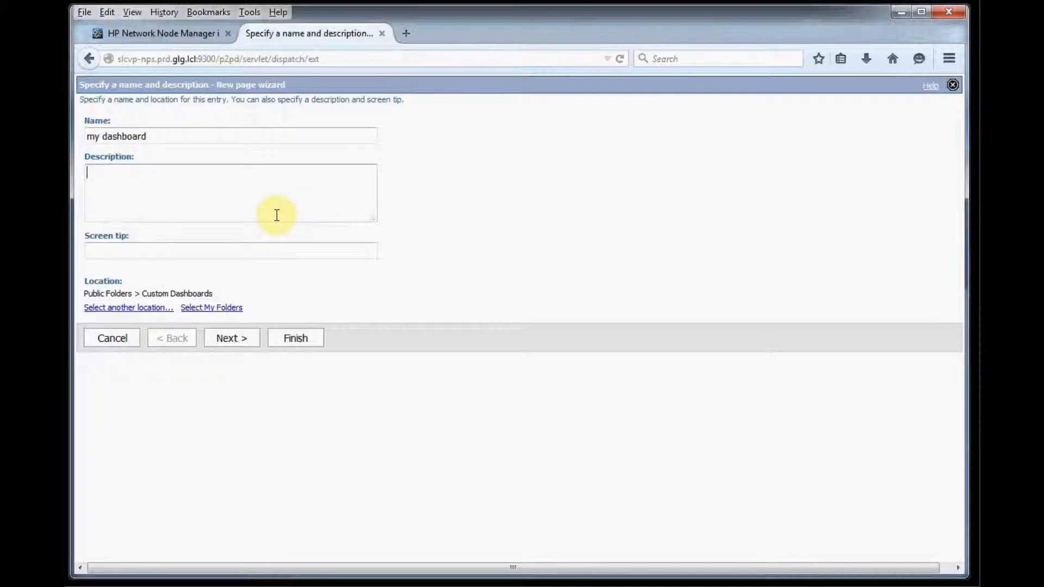
pyautogui.write('my des')
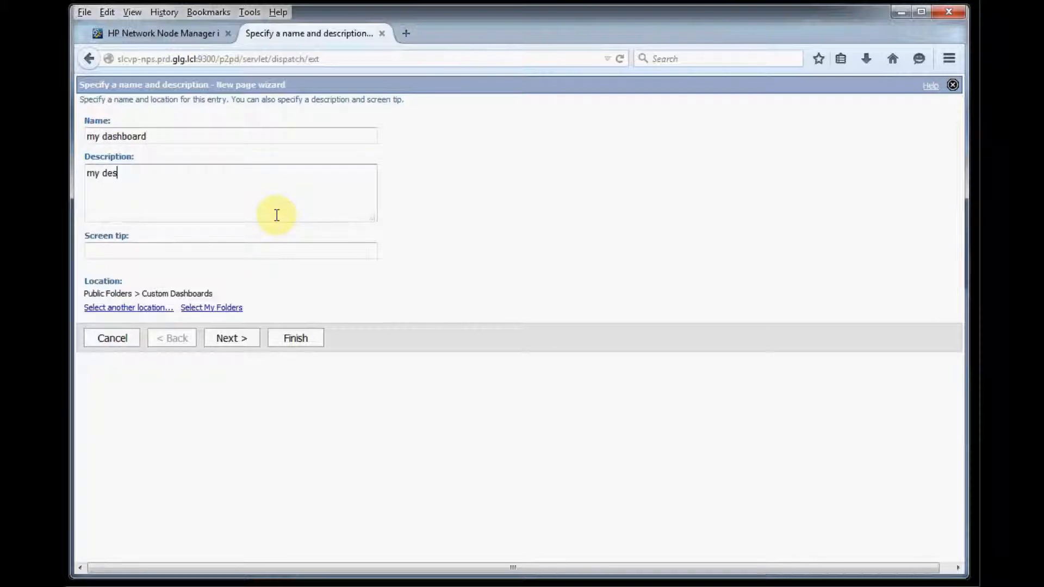
pyautogui.write('cription')
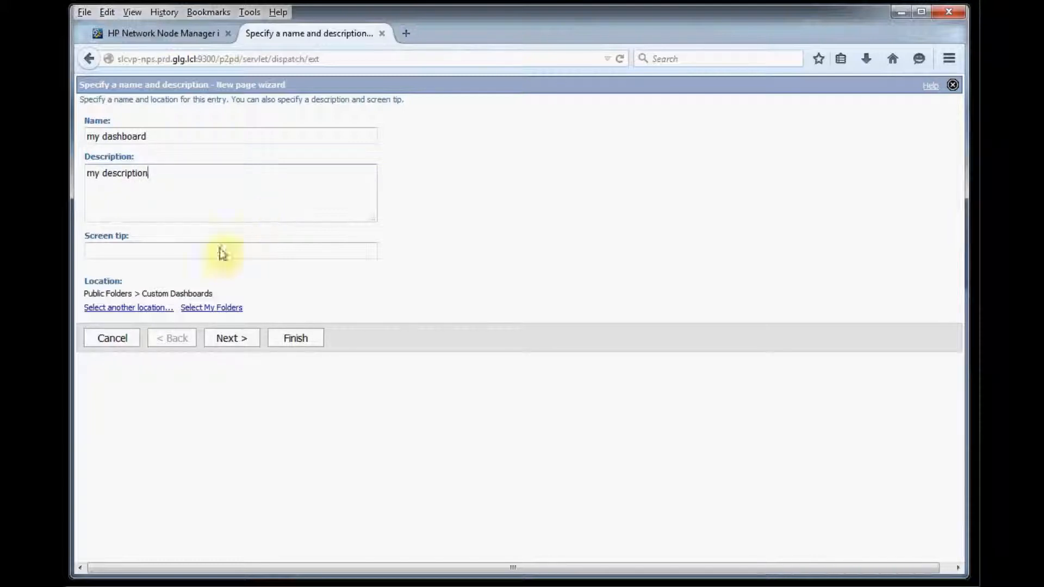
pyautogui.click(230, 337)
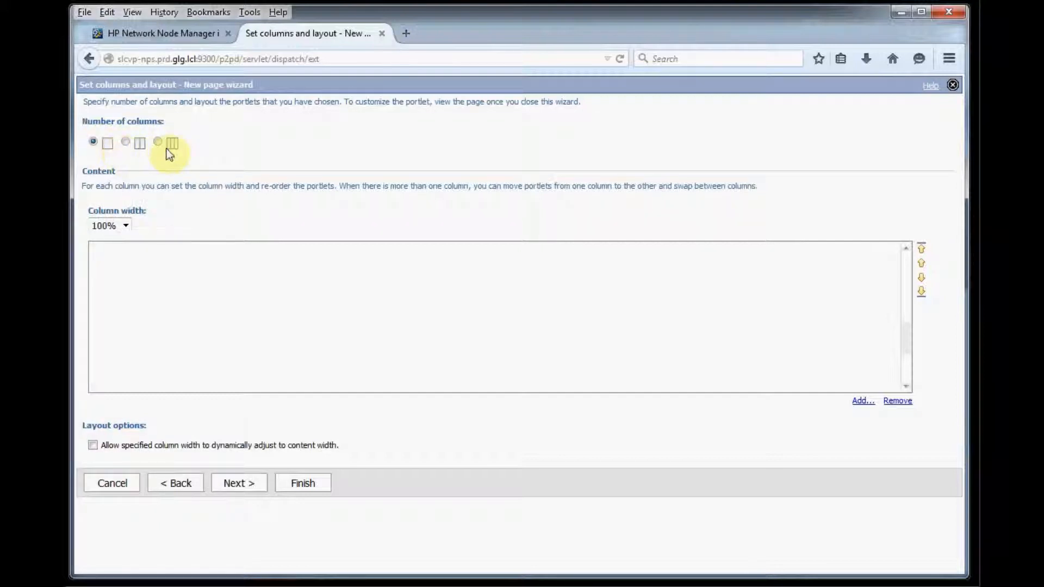
# Choose a two-column layout and add an HTML Viewer portlet to the left column
pyautogui.click(126, 142)
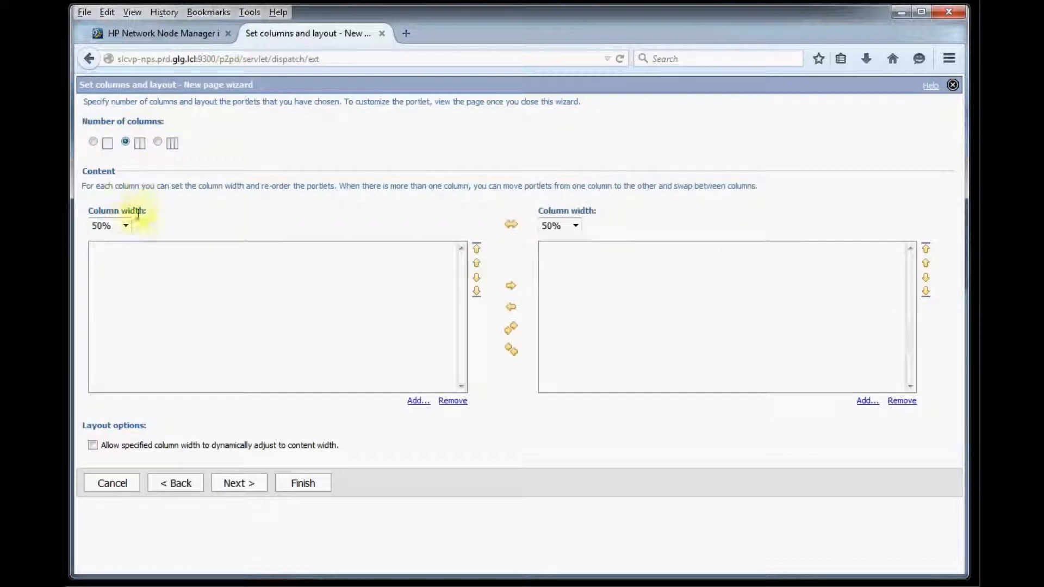
pyautogui.moveTo(521, 276)
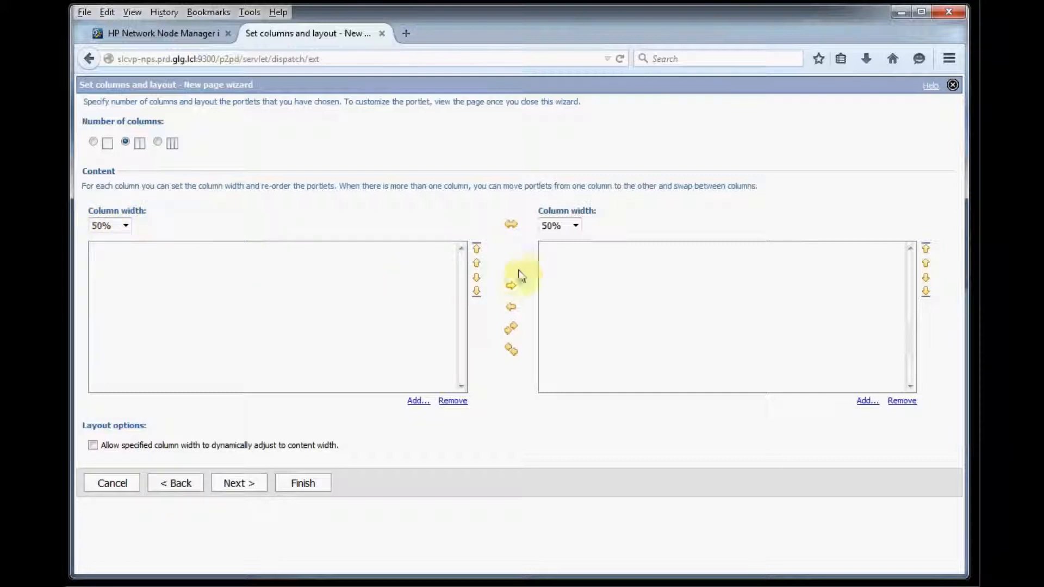
pyautogui.moveTo(430, 420)
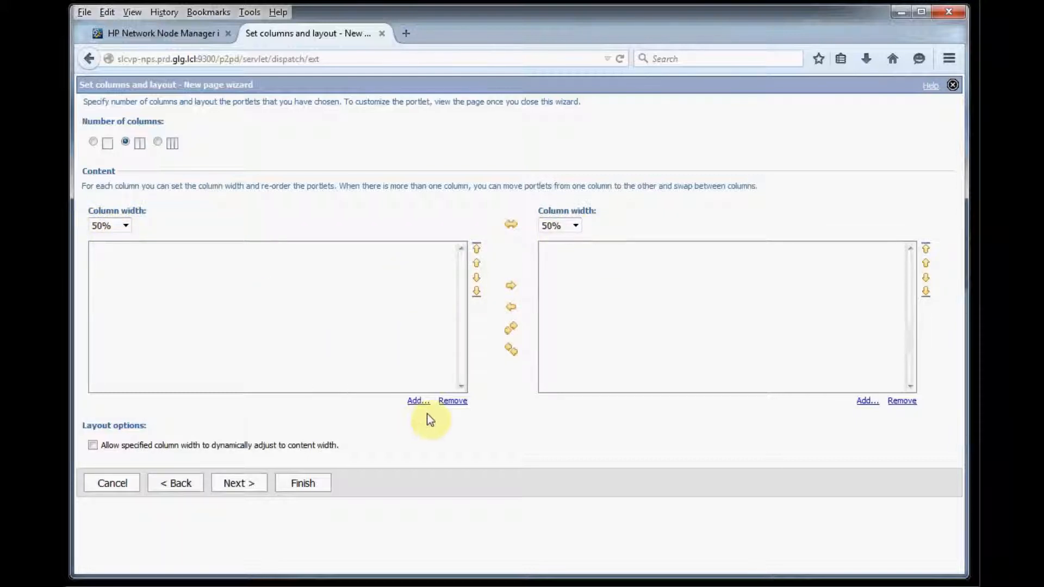
pyautogui.click(417, 400)
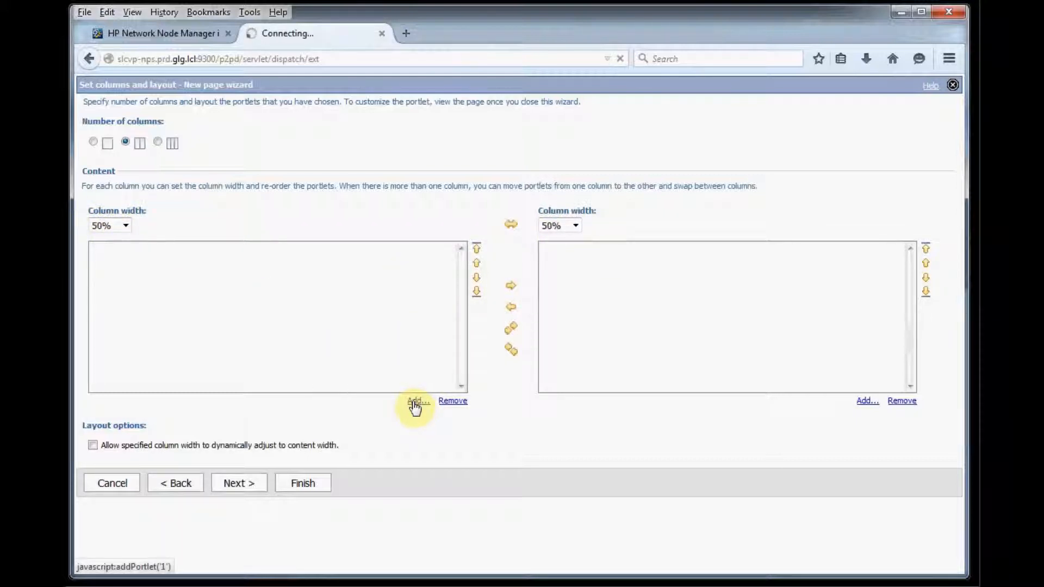
pyautogui.click(415, 402)
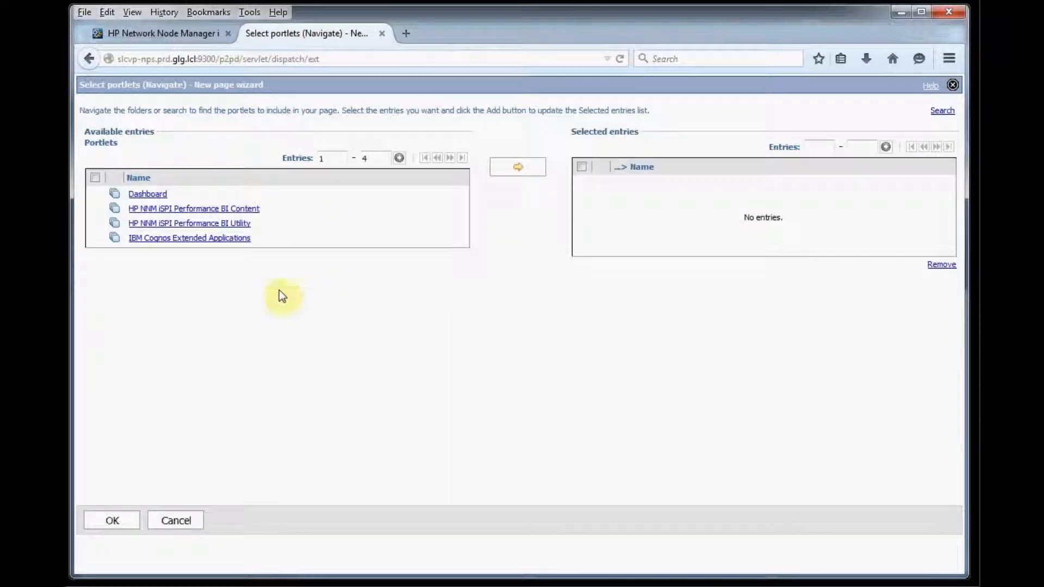
pyautogui.moveTo(198, 228)
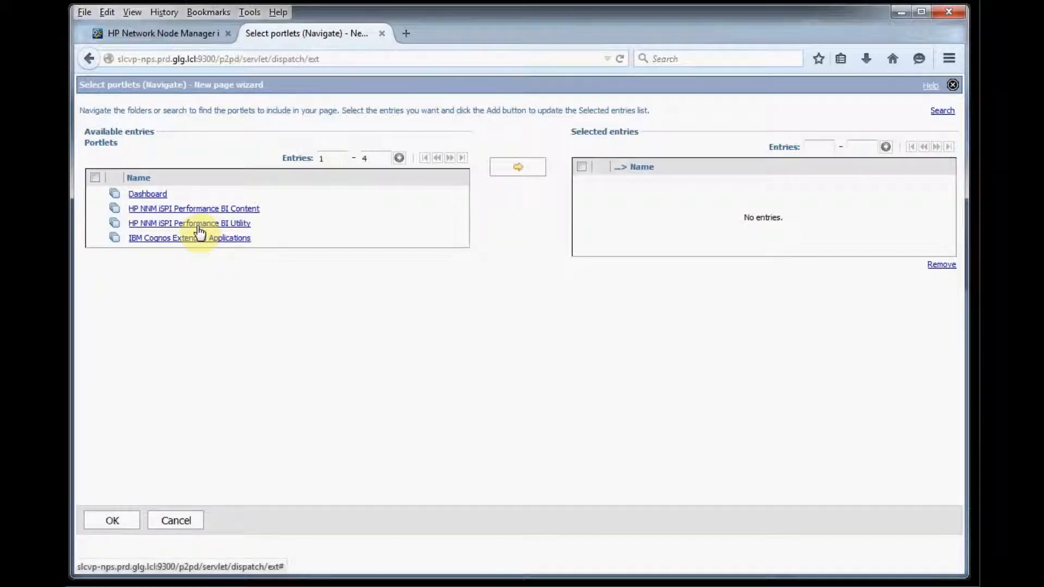
pyautogui.click(189, 223)
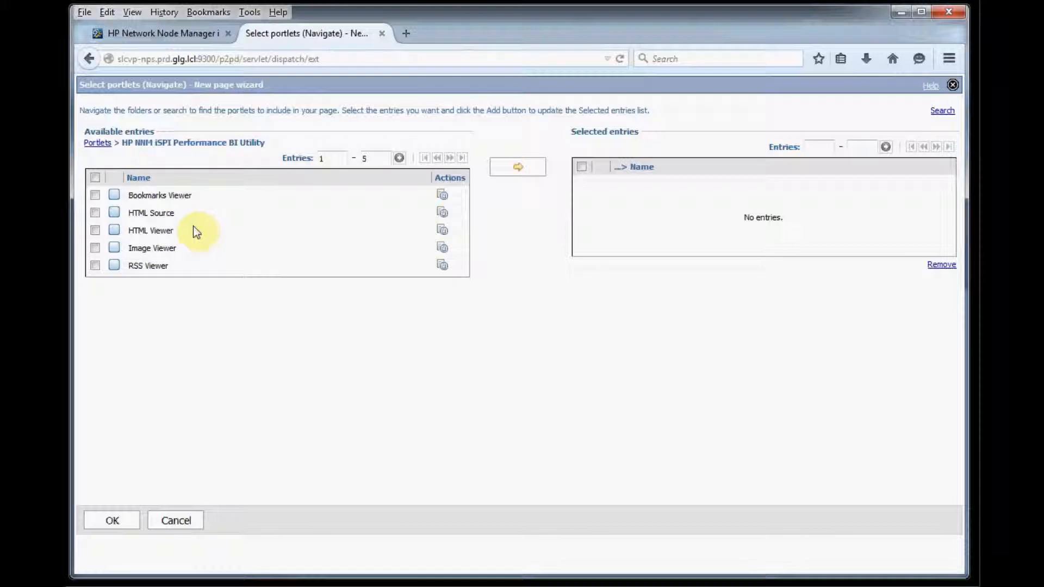
pyautogui.click(95, 230)
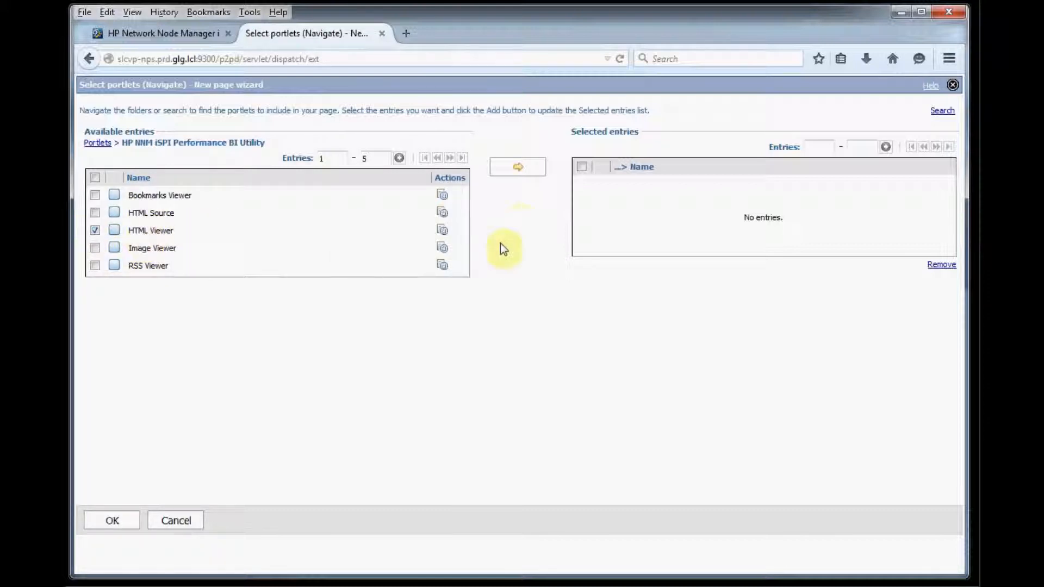
pyautogui.click(517, 166)
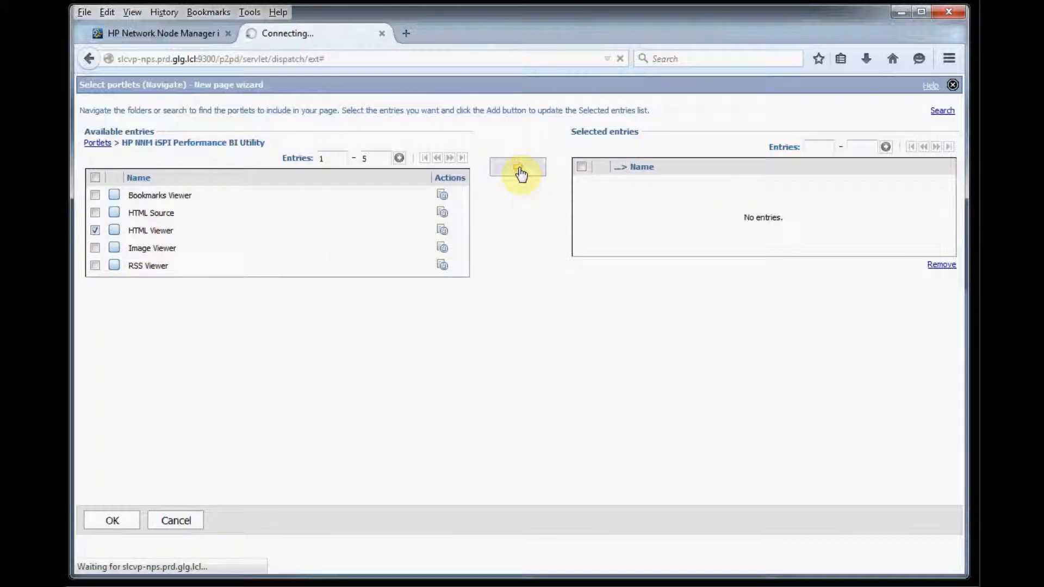
pyautogui.click(518, 168)
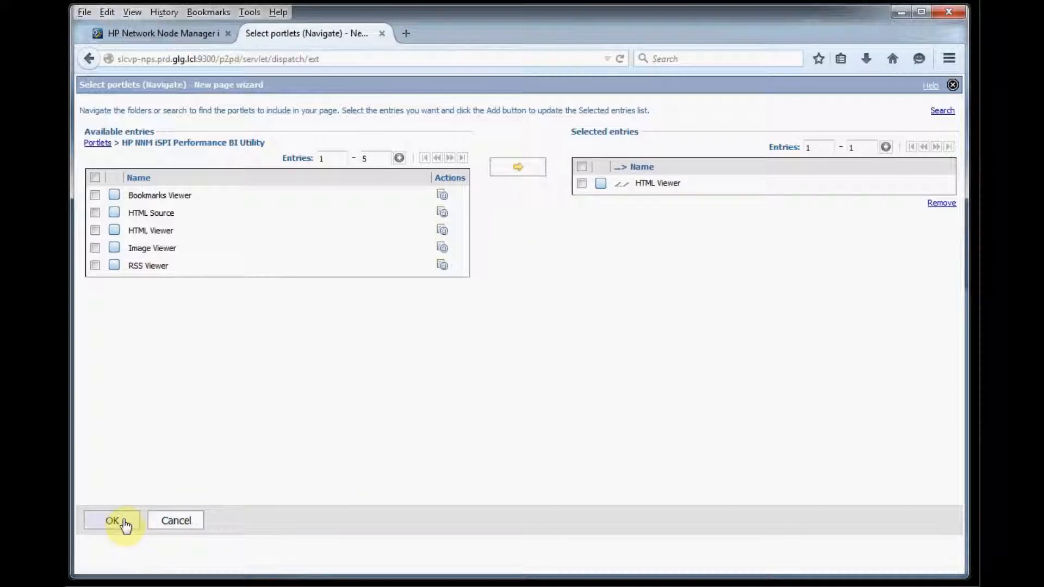
pyautogui.click(112, 521)
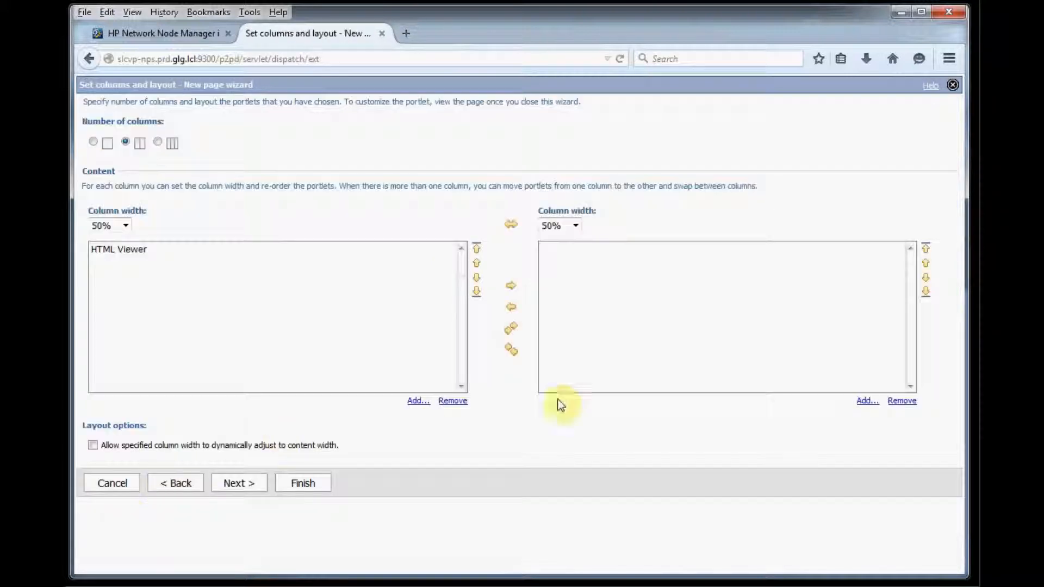
# Add an HTML Viewer portlet from the BI Utility group to the right column
pyautogui.click(867, 401)
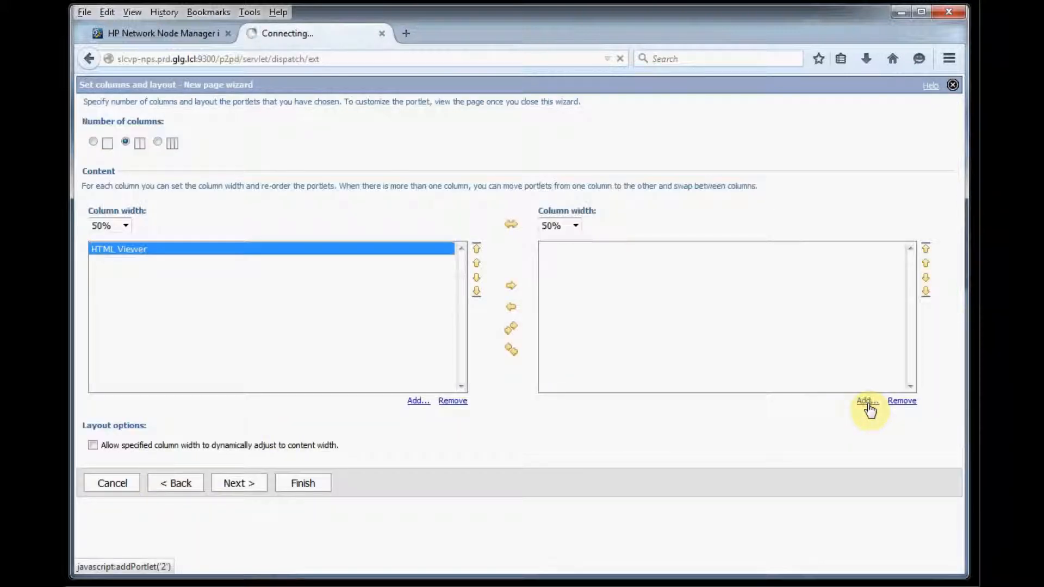
pyautogui.click(865, 401)
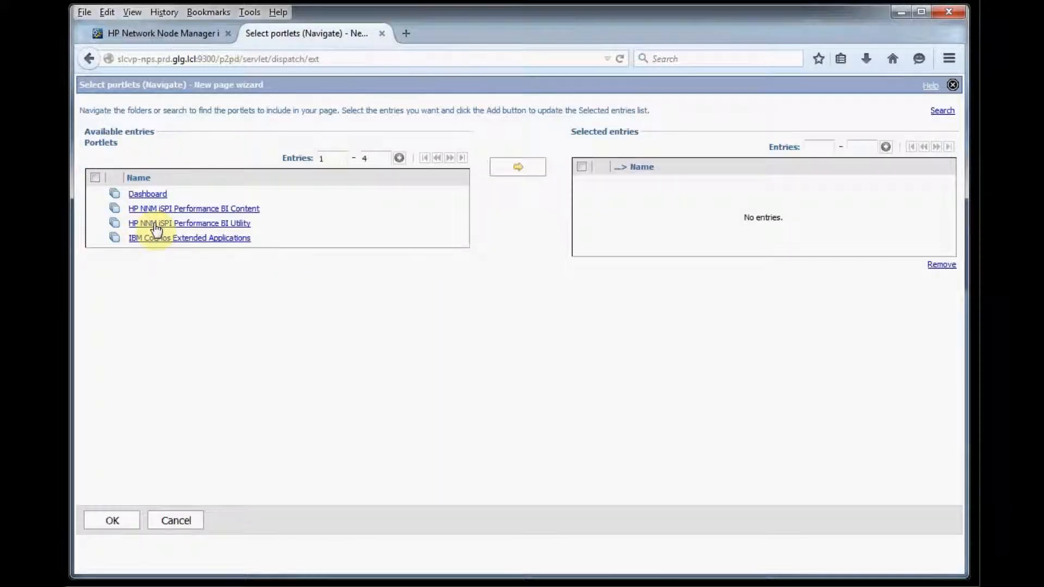
pyautogui.click(189, 223)
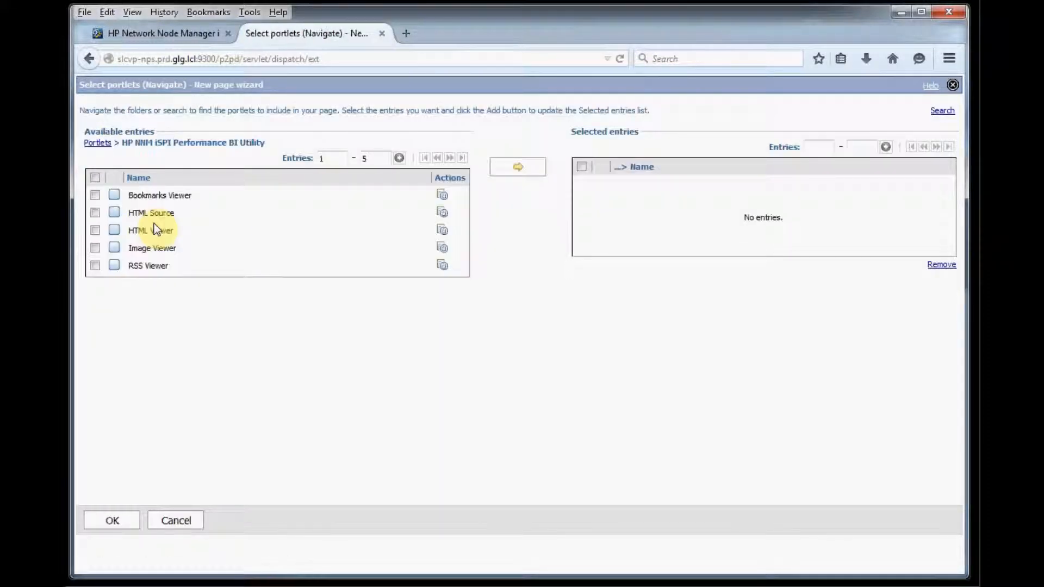
pyautogui.click(95, 229)
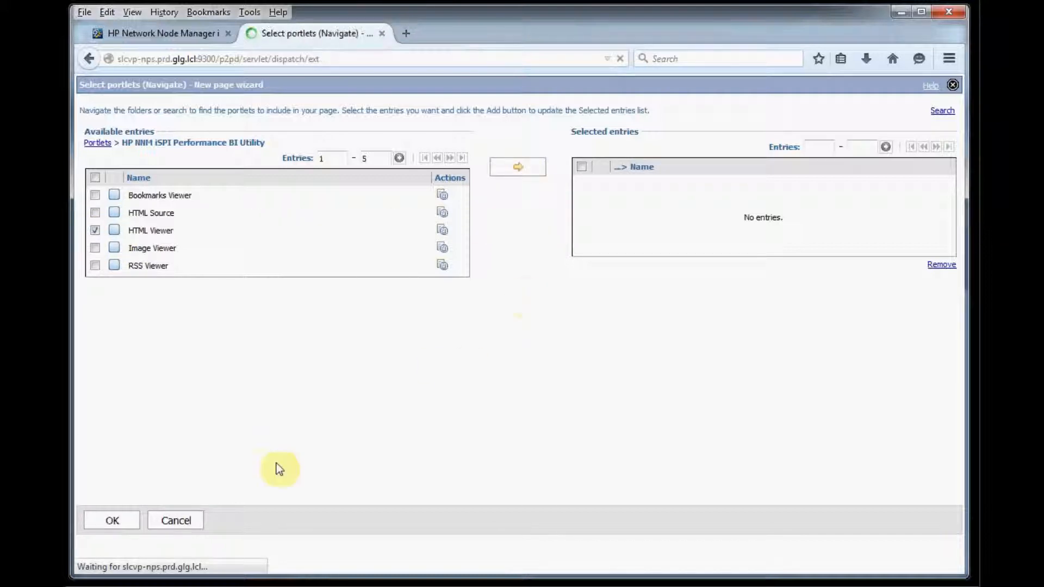
pyautogui.click(518, 166)
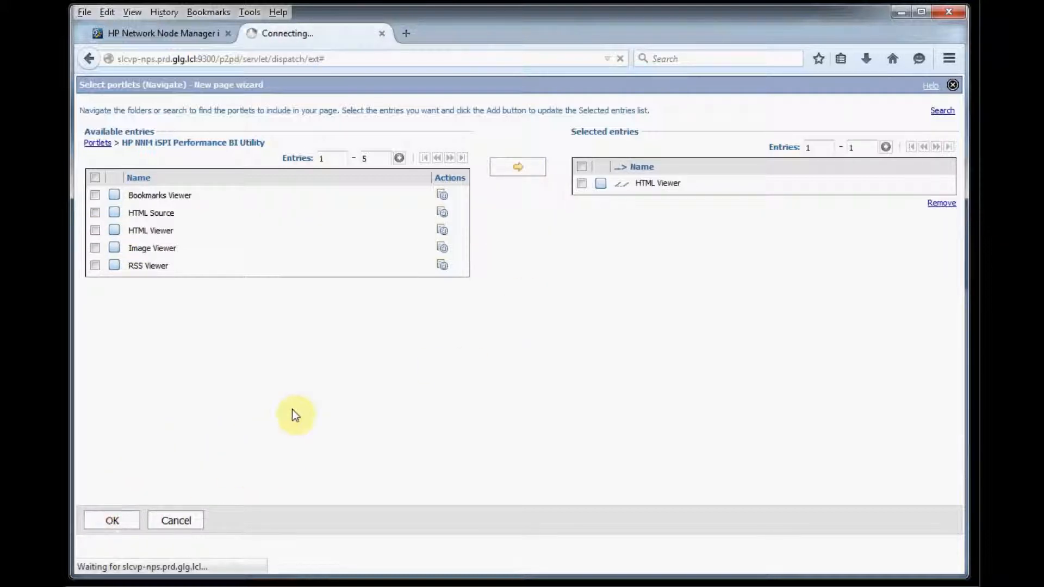
pyautogui.click(111, 520)
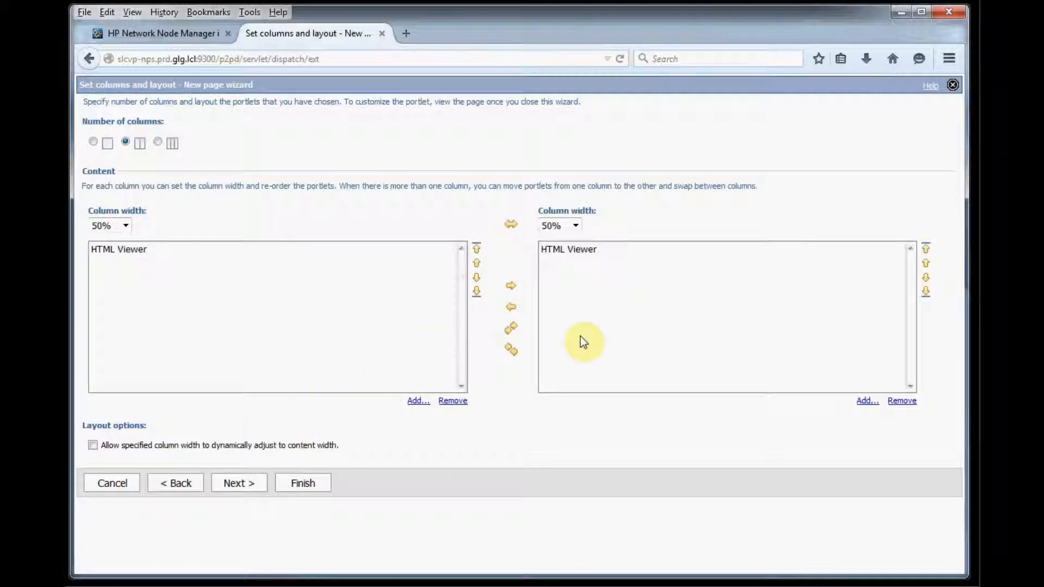
pyautogui.moveTo(596, 334)
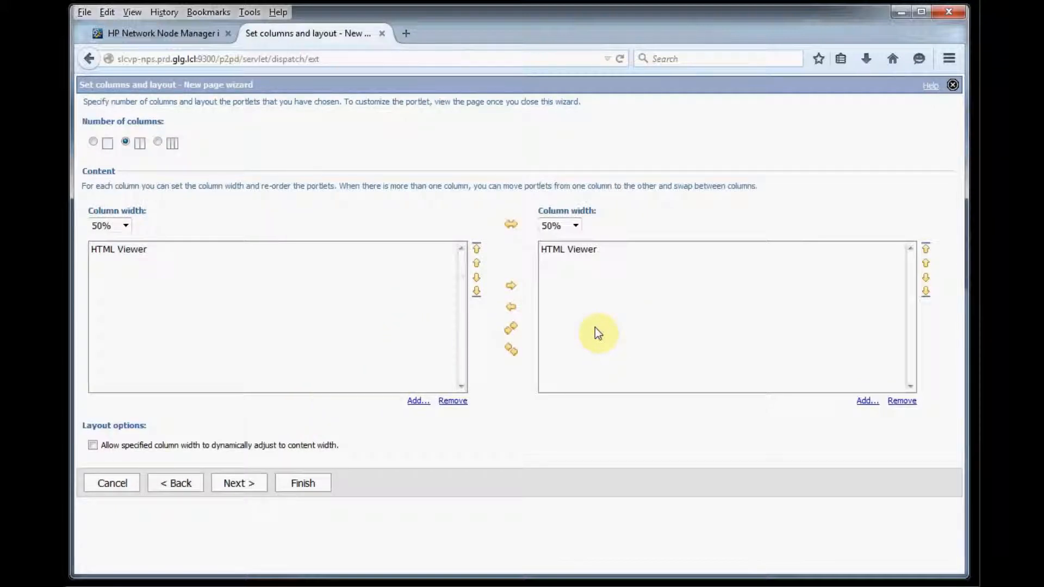
pyautogui.moveTo(505, 352)
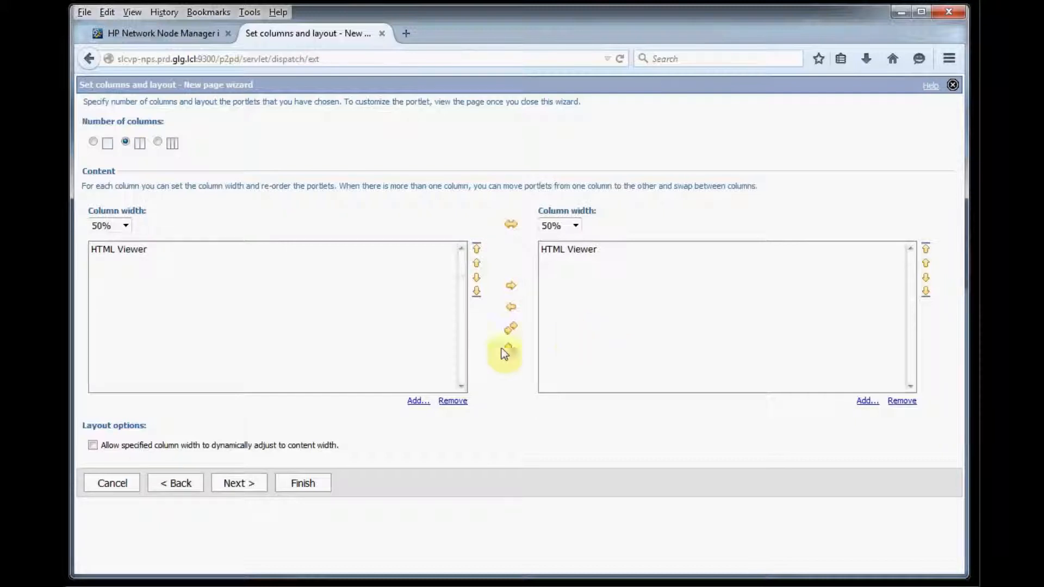
# Set page title 'this is my title' and instructions 'these are instructions', then finish the wizard
pyautogui.click(239, 483)
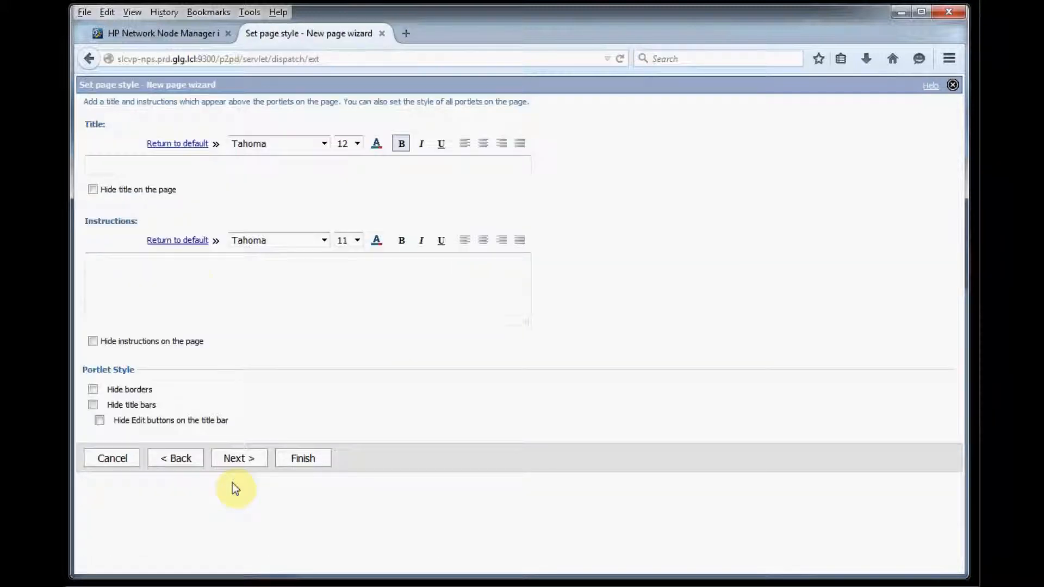
pyautogui.click(160, 165)
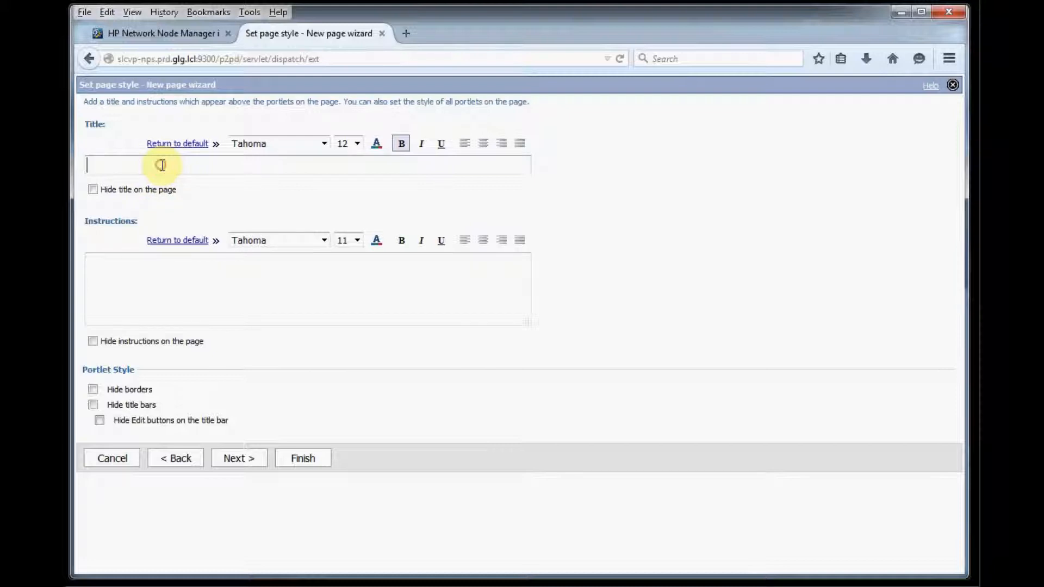
pyautogui.write('my')
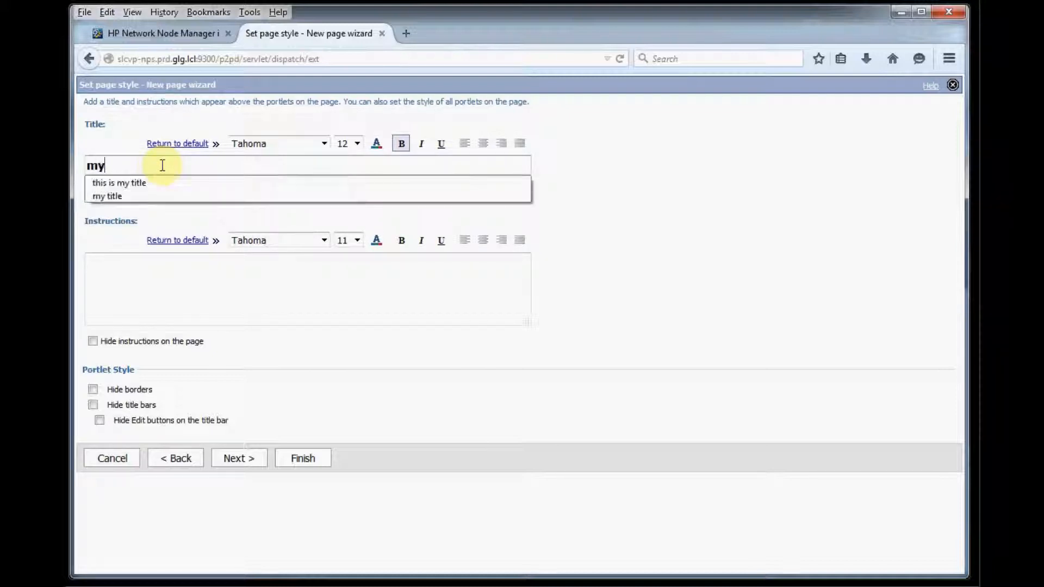
pyautogui.click(118, 183)
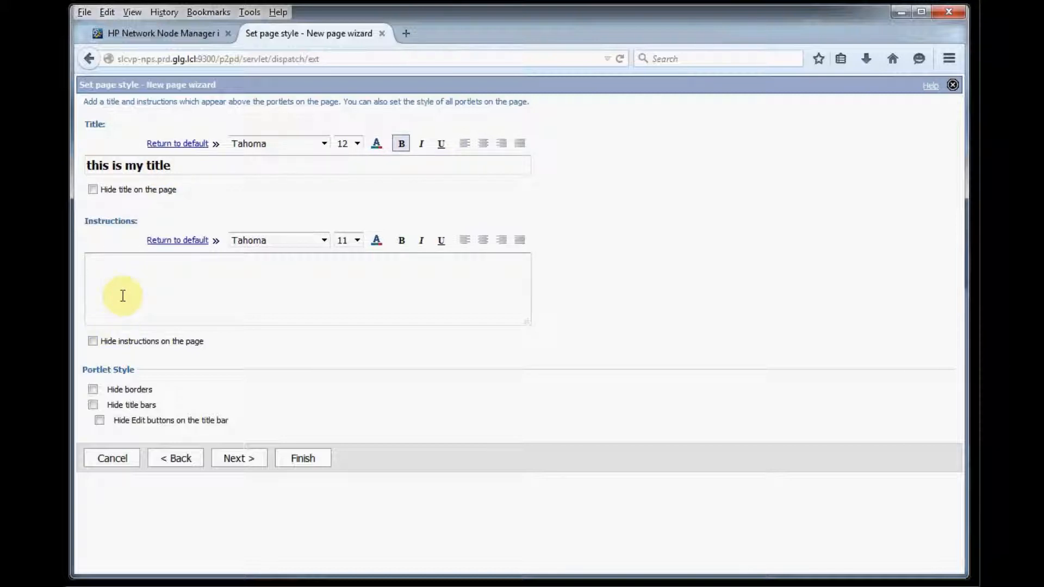
pyautogui.write('these are in')
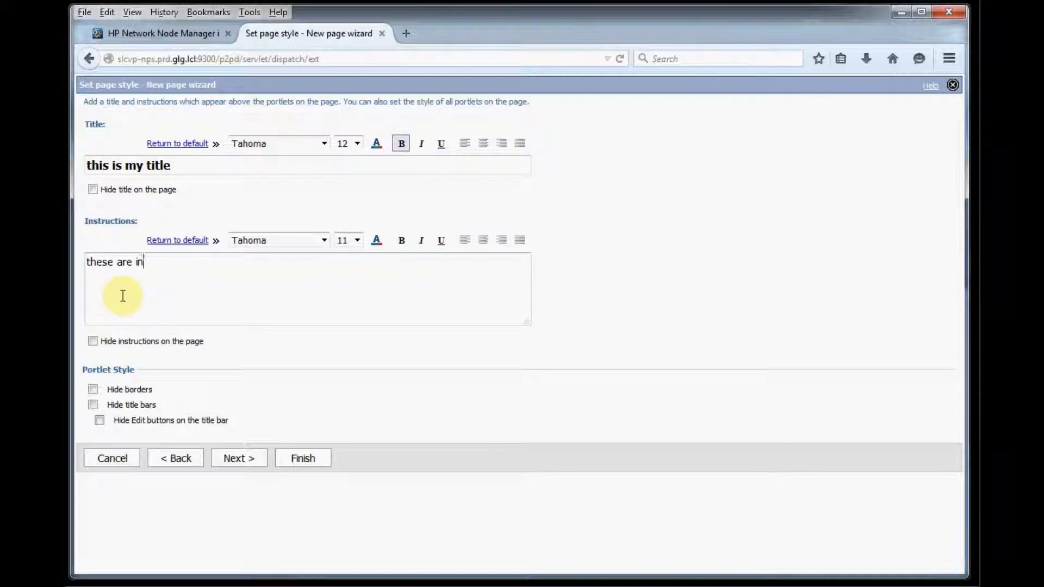
pyautogui.write('structions')
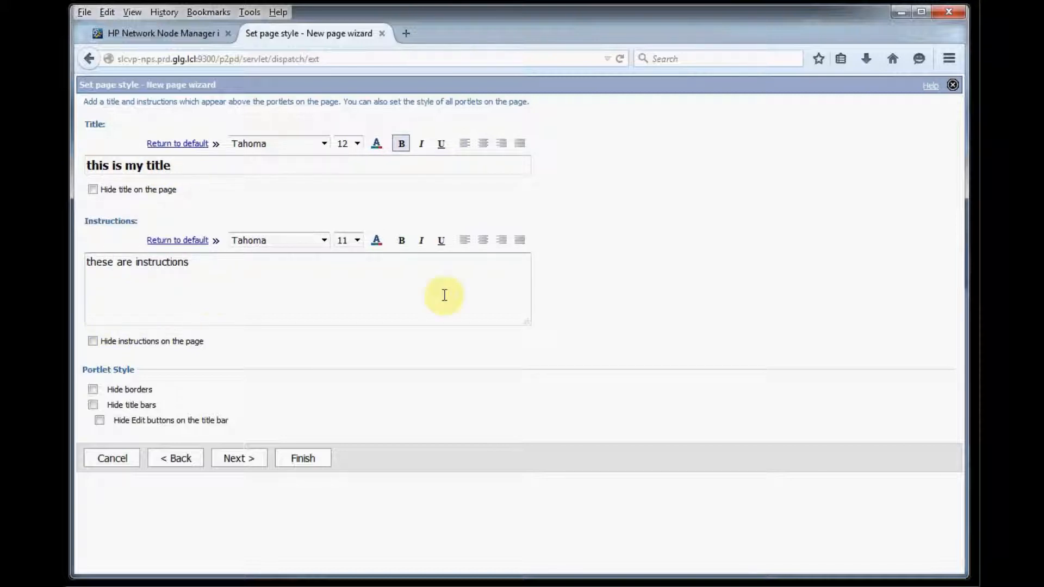
pyautogui.click(238, 458)
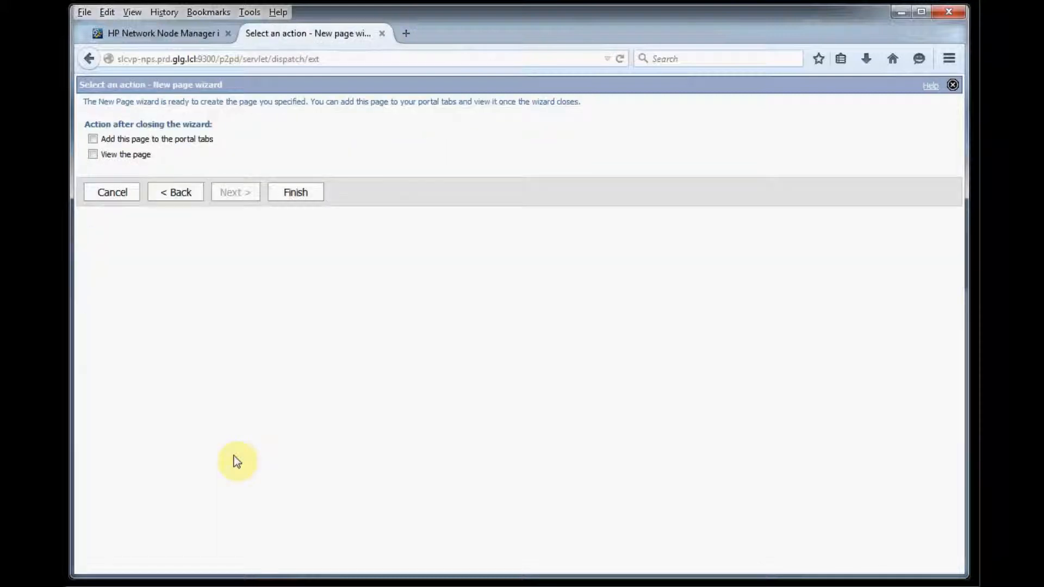
pyautogui.moveTo(311, 218)
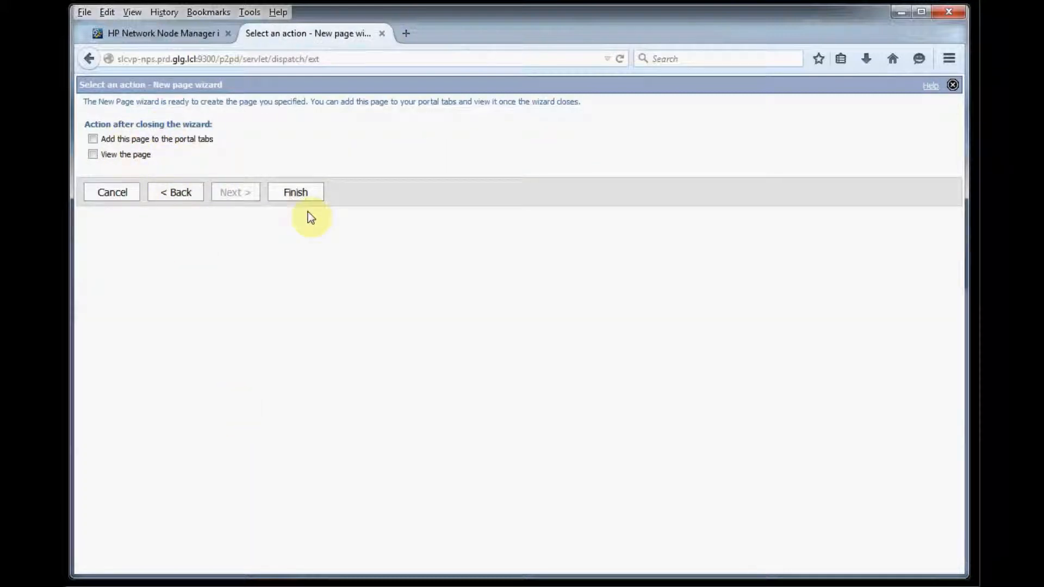
pyautogui.click(295, 192)
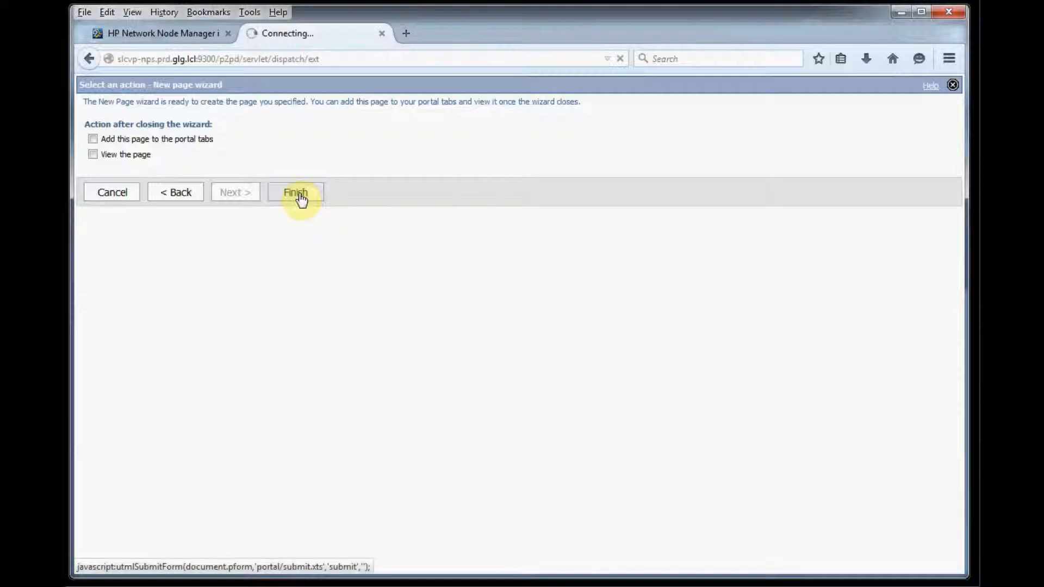
pyautogui.click(295, 193)
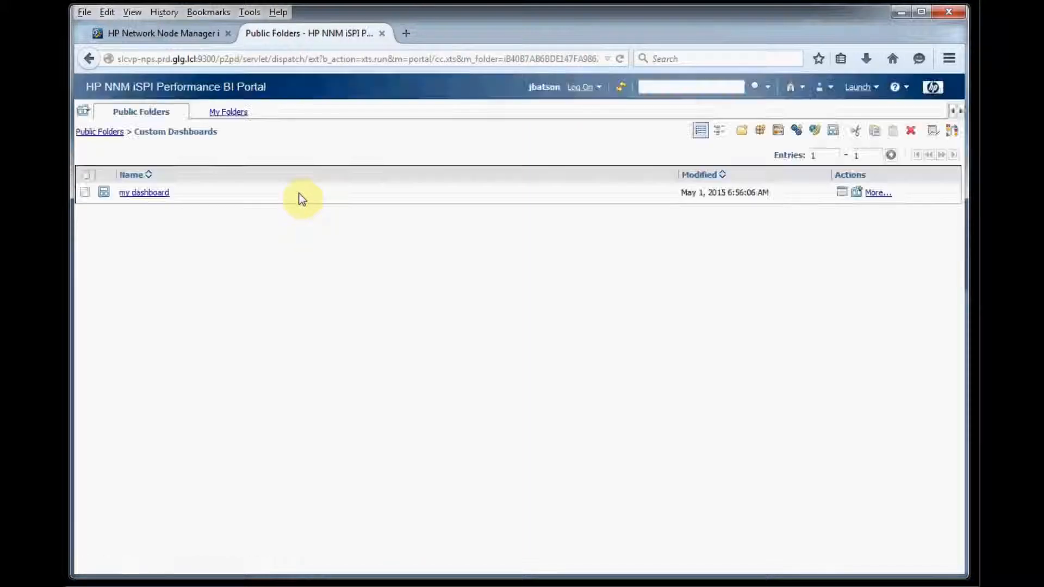
pyautogui.moveTo(144, 193)
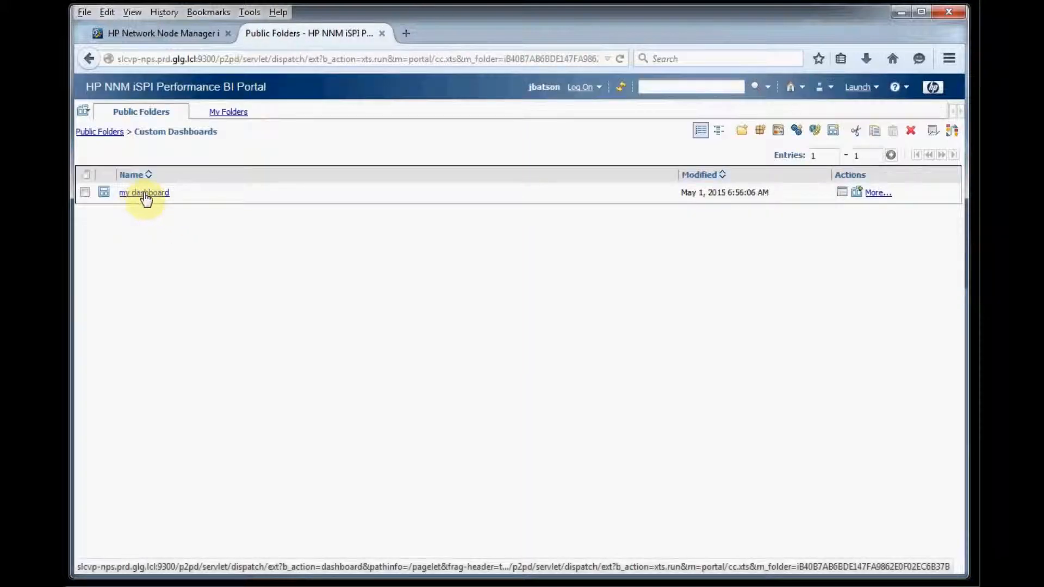
pyautogui.click(143, 193)
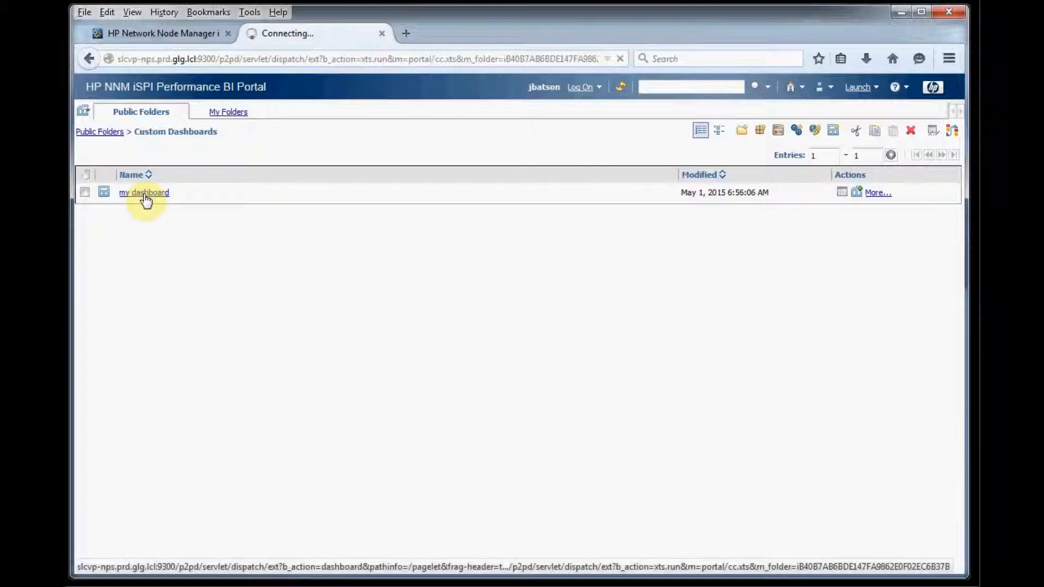
pyautogui.click(144, 193)
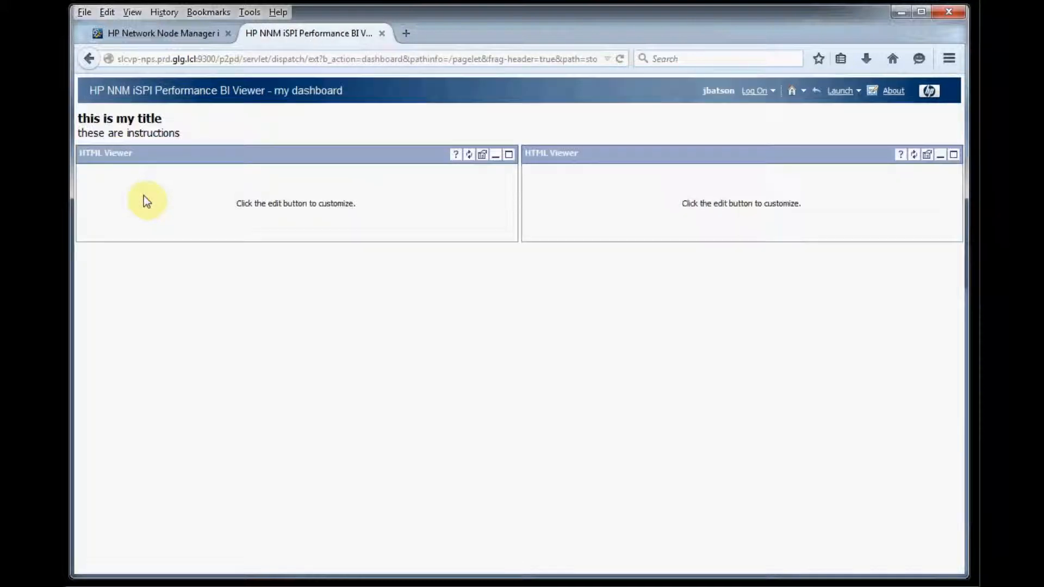
pyautogui.moveTo(603, 210)
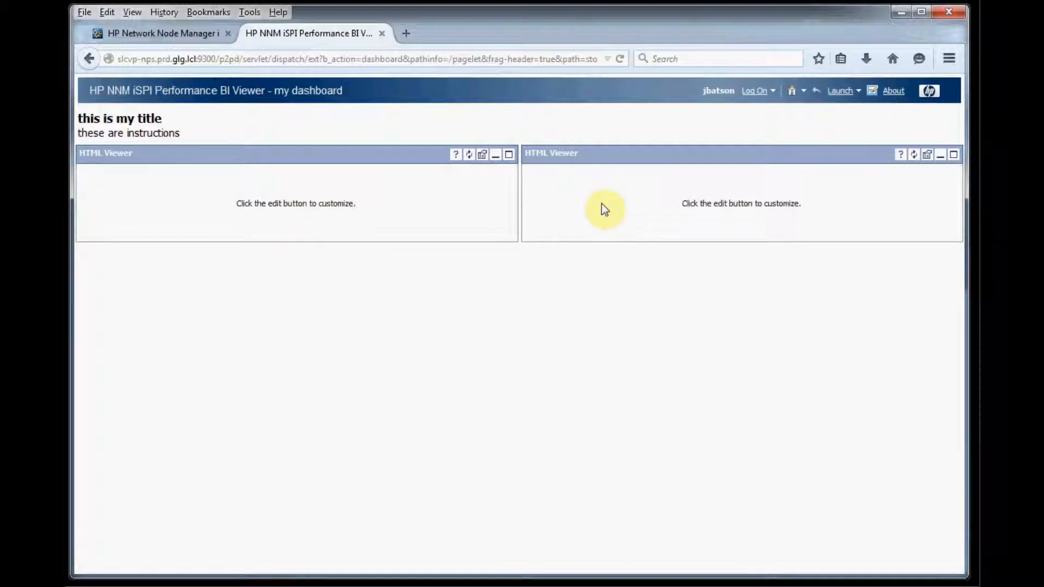
pyautogui.moveTo(500, 200)
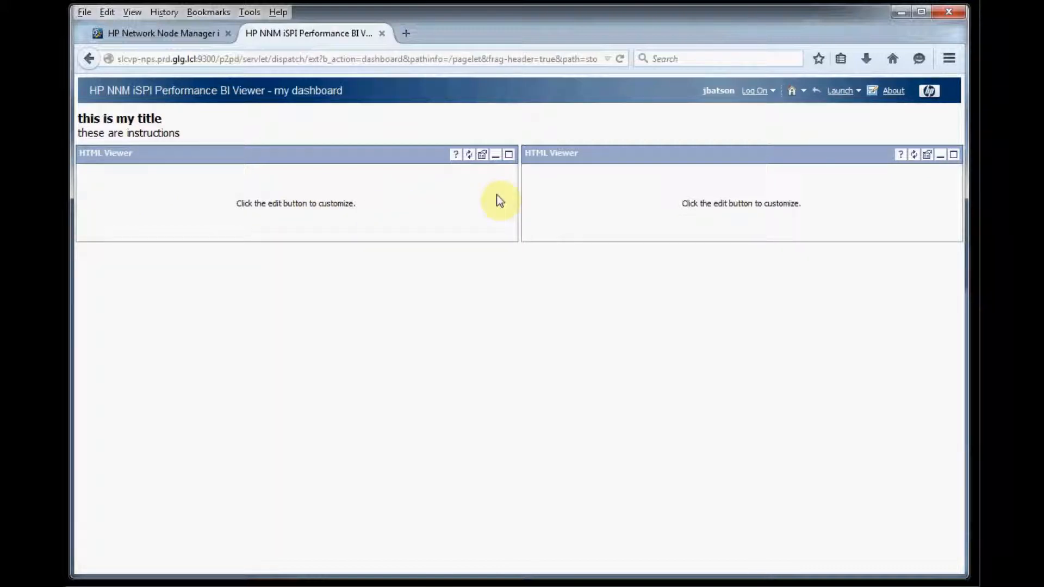
pyautogui.moveTo(482, 155)
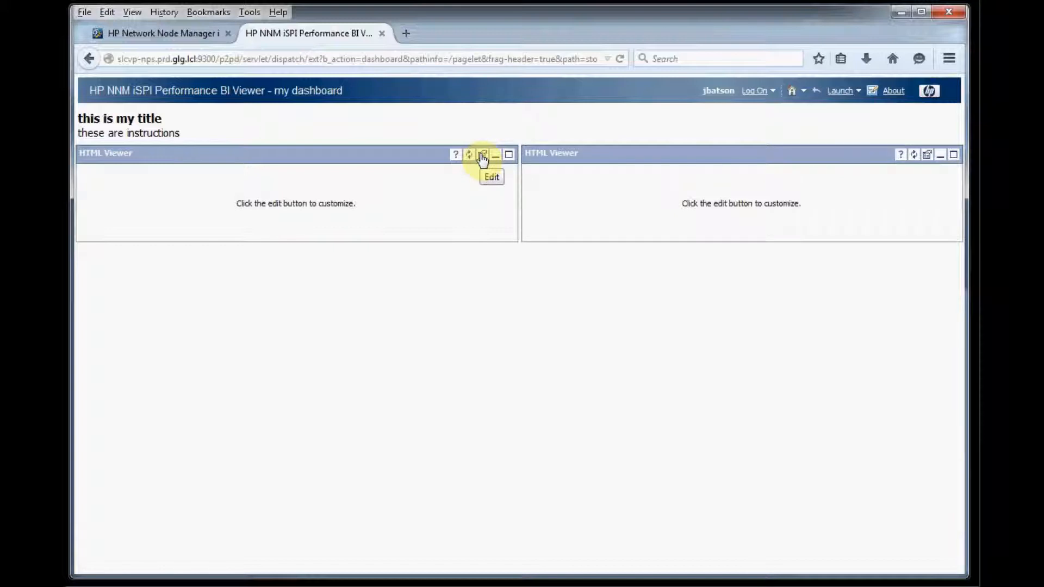
# Edit the left HTML Viewer: title 'my reportlet', report URL, height 400 pixels
pyautogui.click(510, 155)
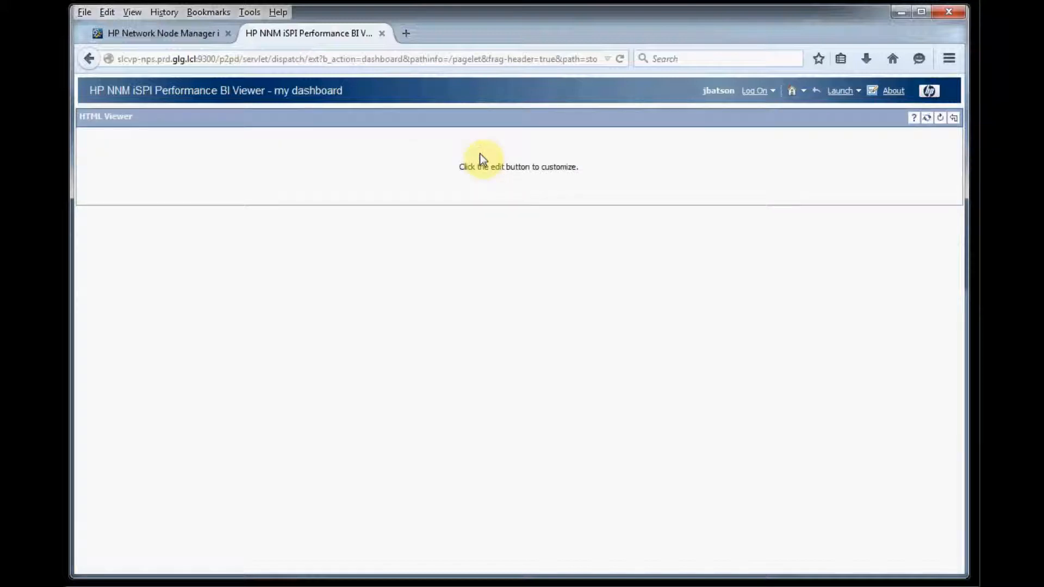
pyautogui.click(927, 117)
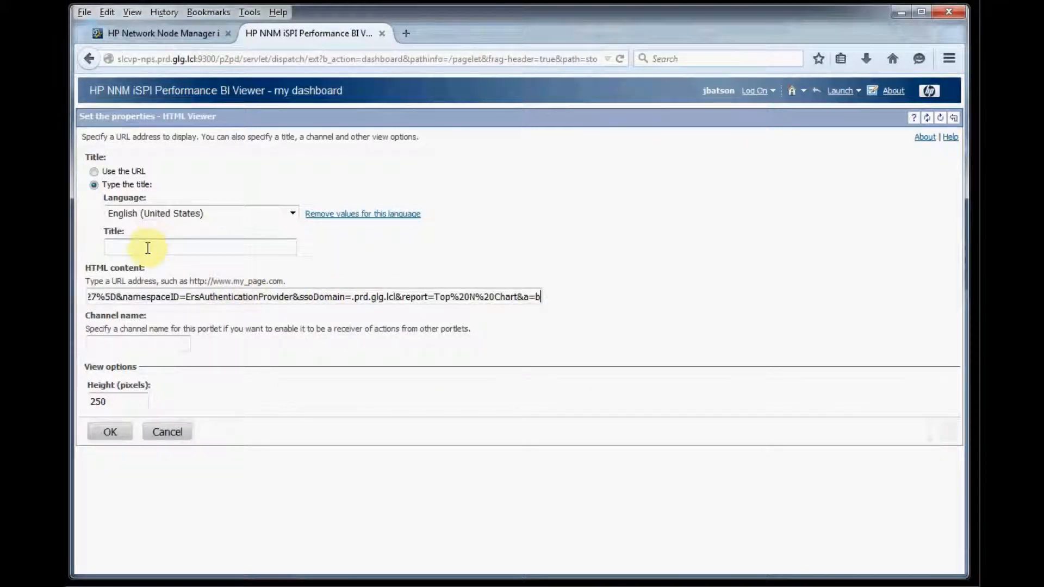
pyautogui.click(199, 247)
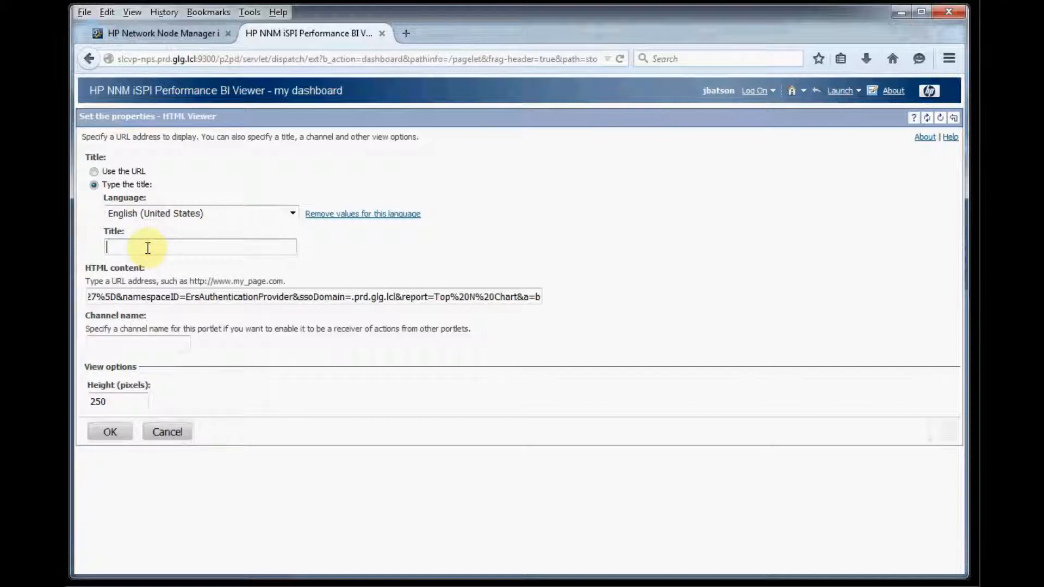
pyautogui.write('my reportlet')
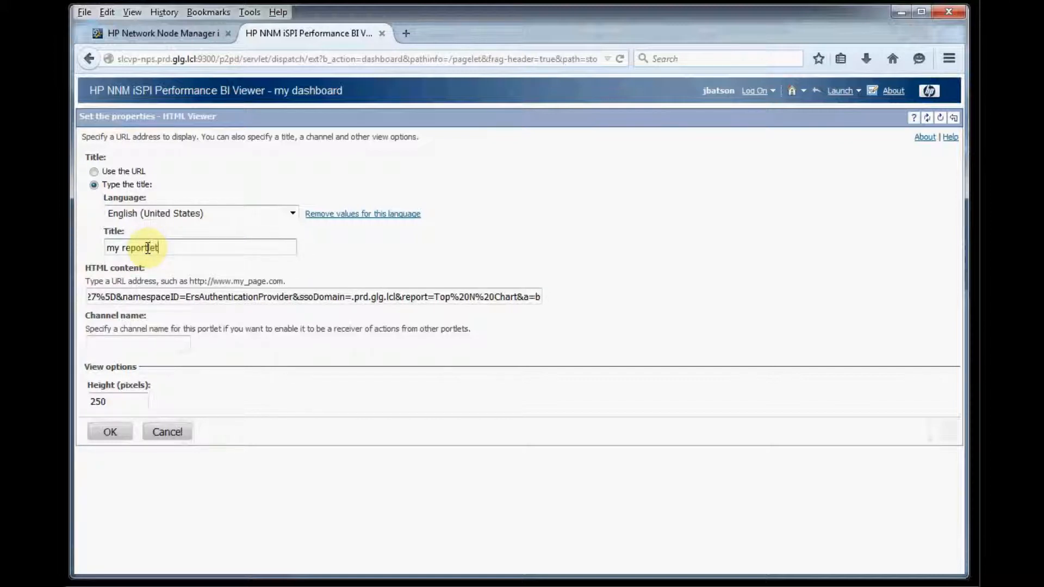
pyautogui.moveTo(178, 341)
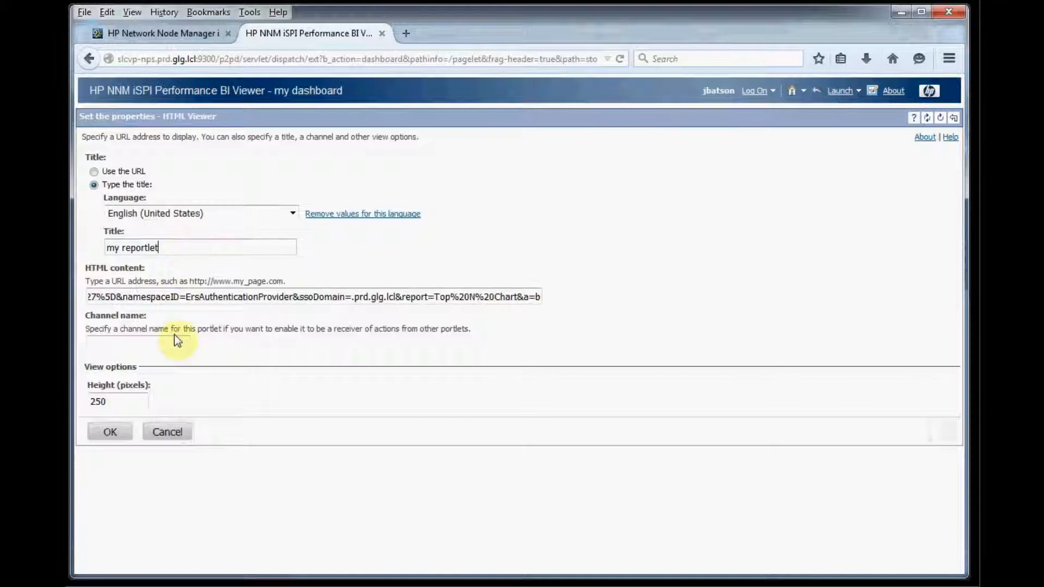
pyautogui.tripleClick(119, 402)
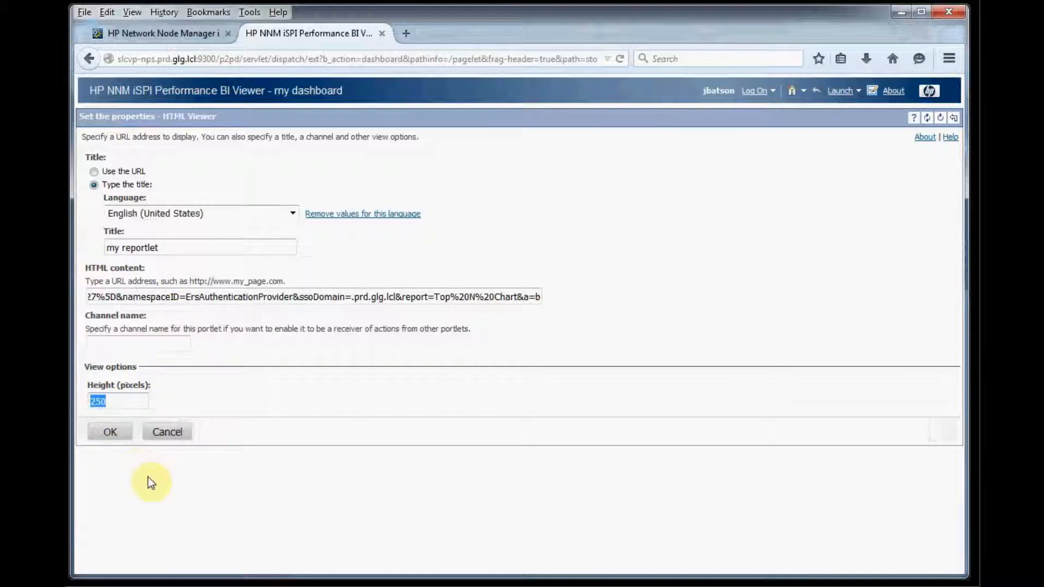
pyautogui.write('400')
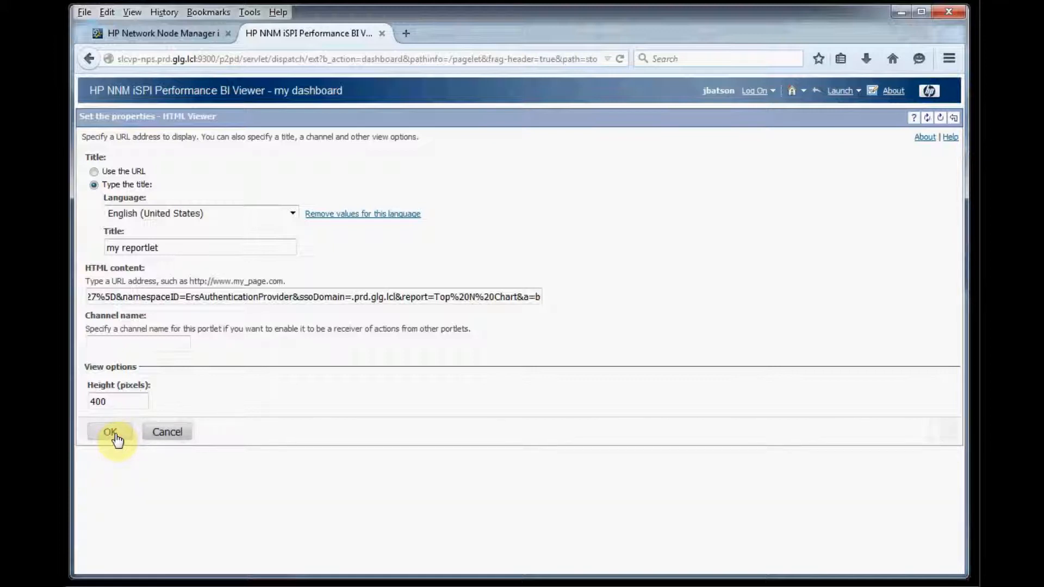
pyautogui.click(110, 431)
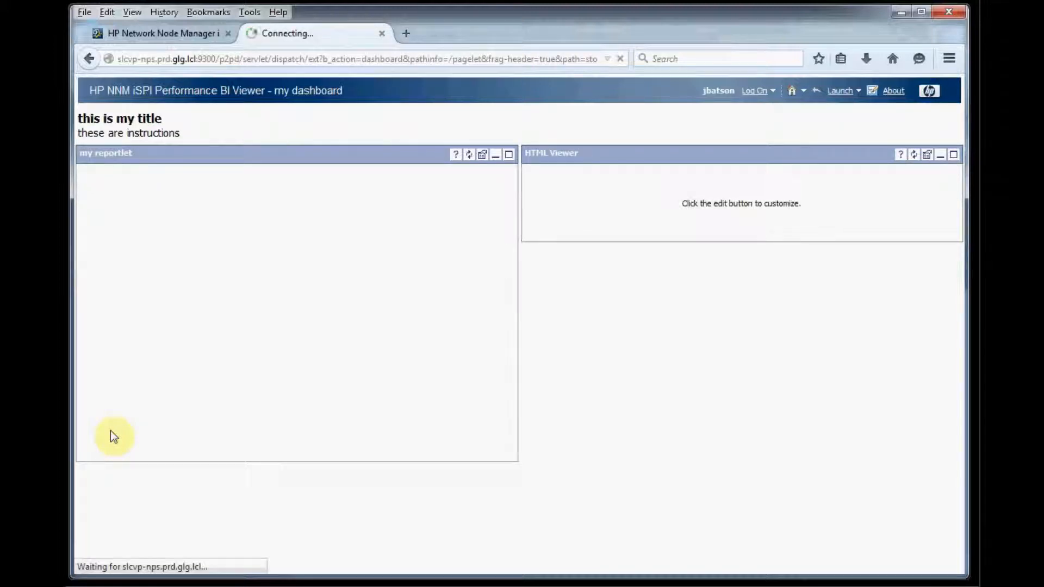
pyautogui.moveTo(399, 319)
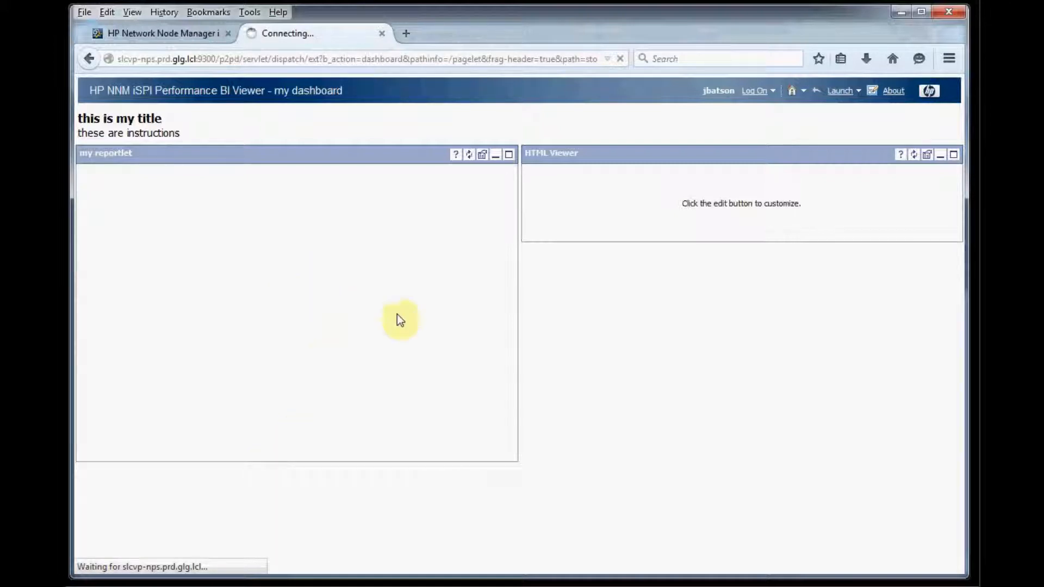
pyautogui.moveTo(345, 313)
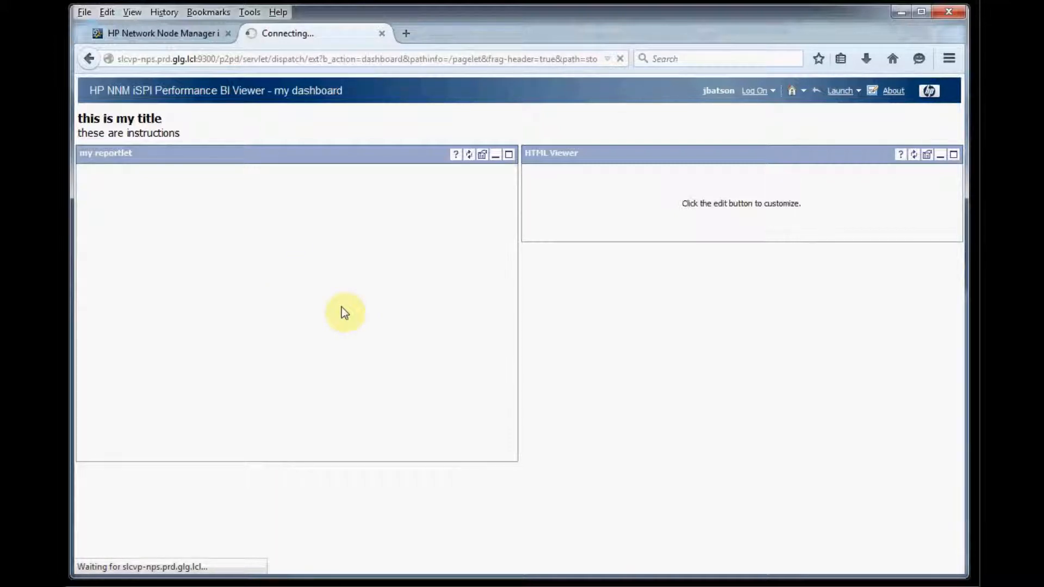
pyautogui.moveTo(326, 286)
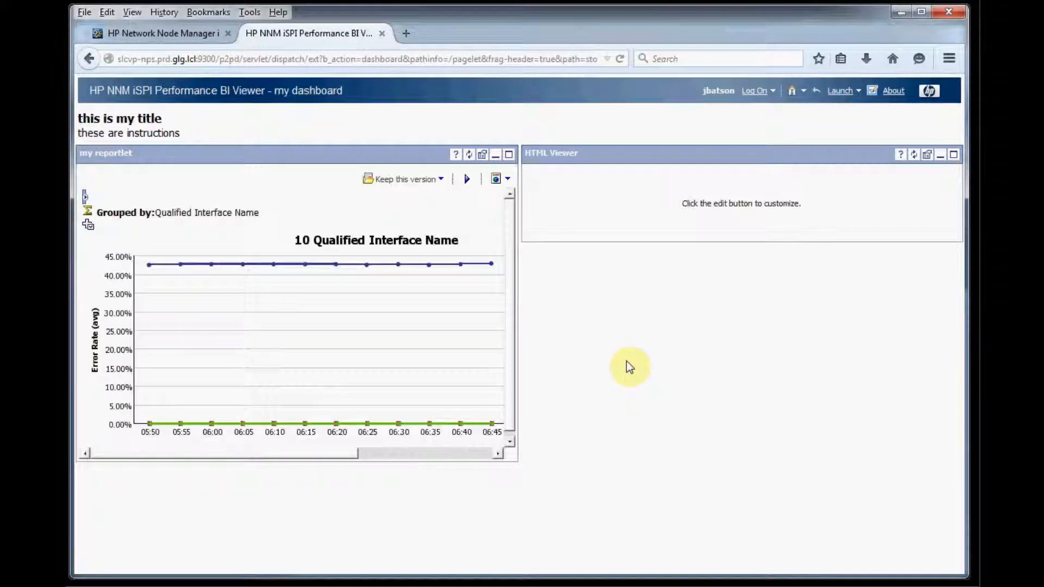
pyautogui.moveTo(520, 386)
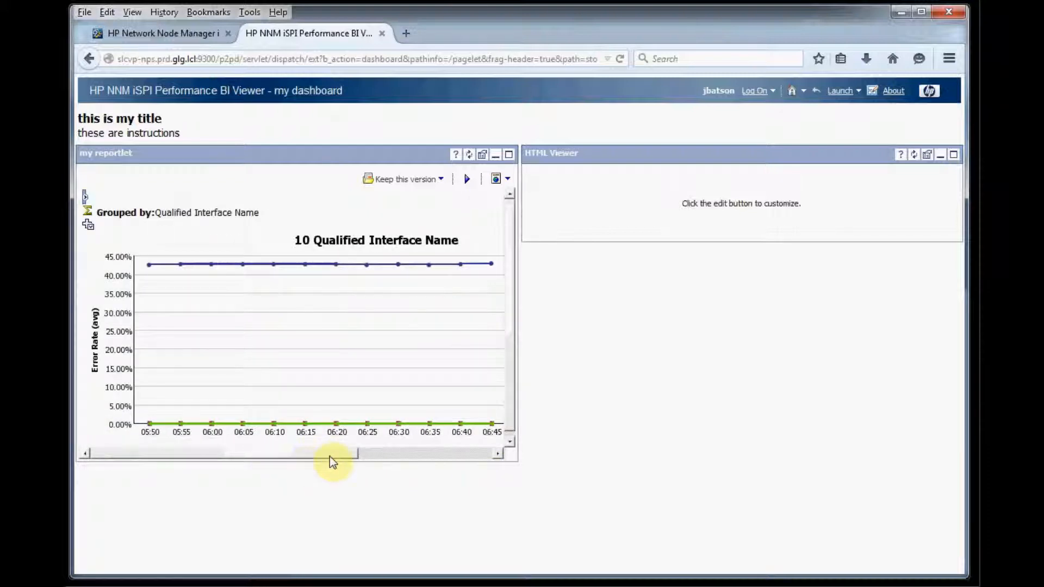
pyautogui.moveTo(414, 318)
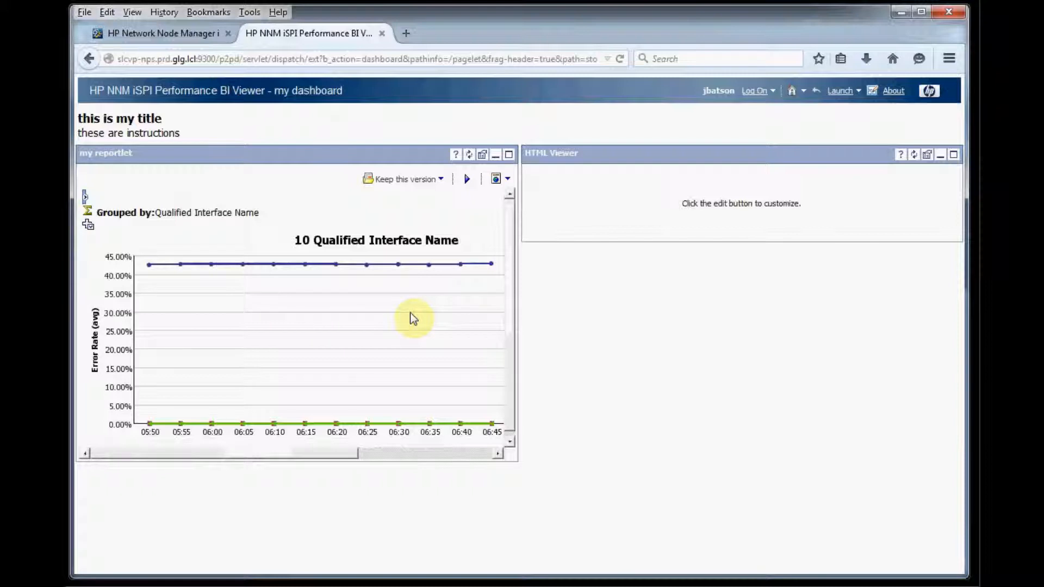
pyautogui.moveTo(711, 267)
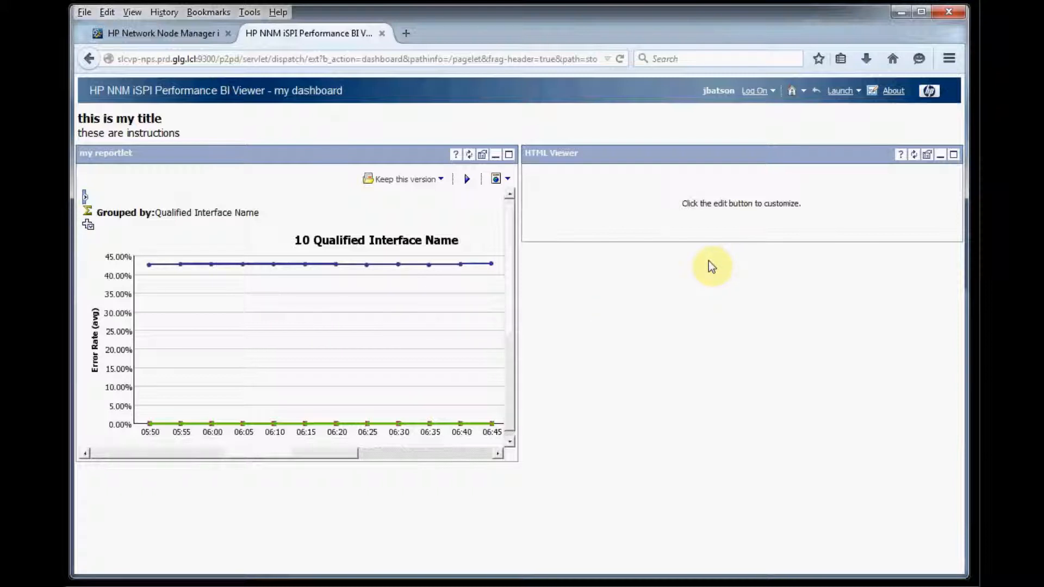
pyautogui.moveTo(817, 205)
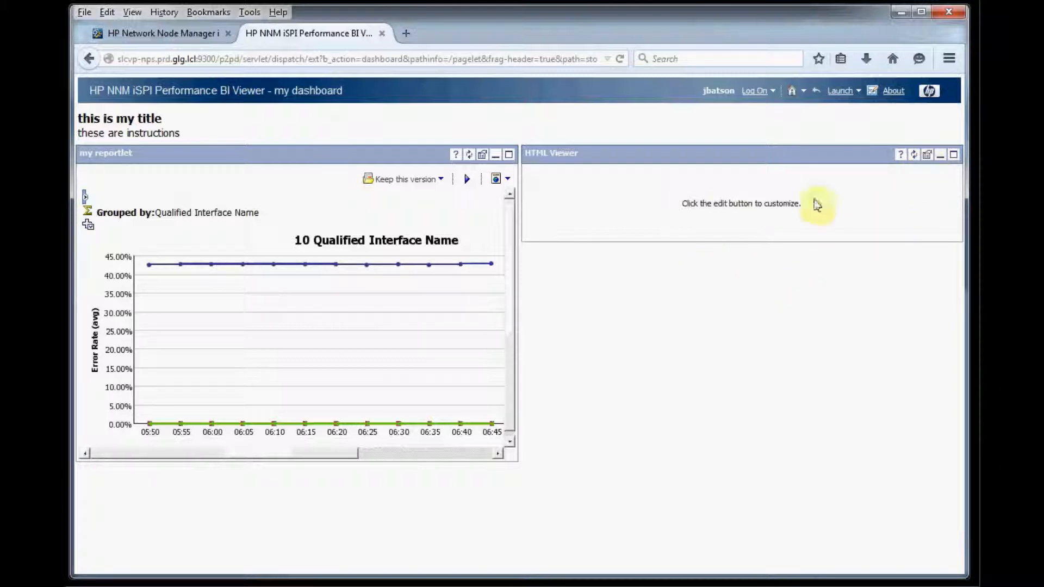
pyautogui.moveTo(566, 291)
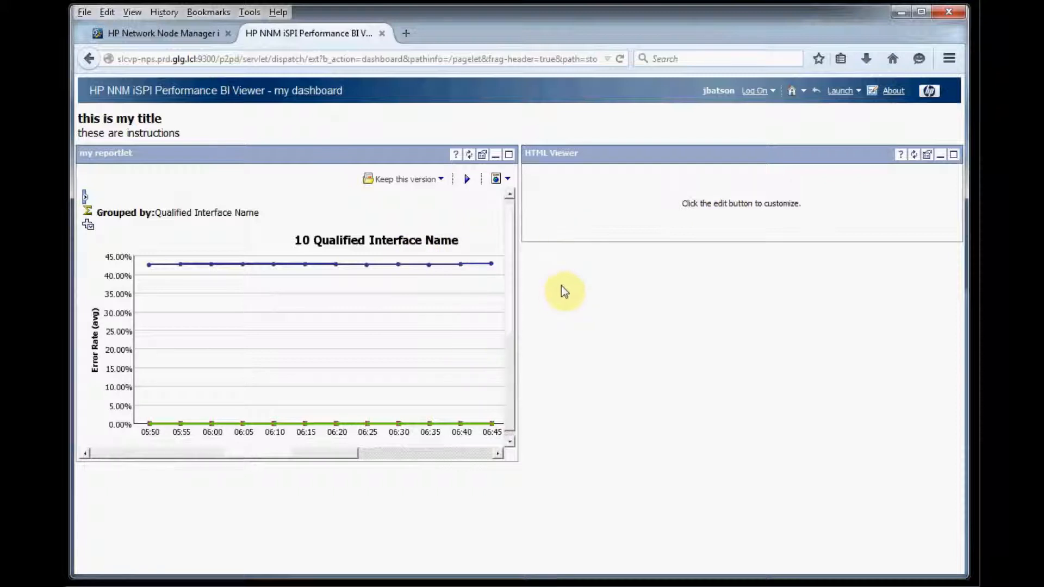
pyautogui.moveTo(567, 297)
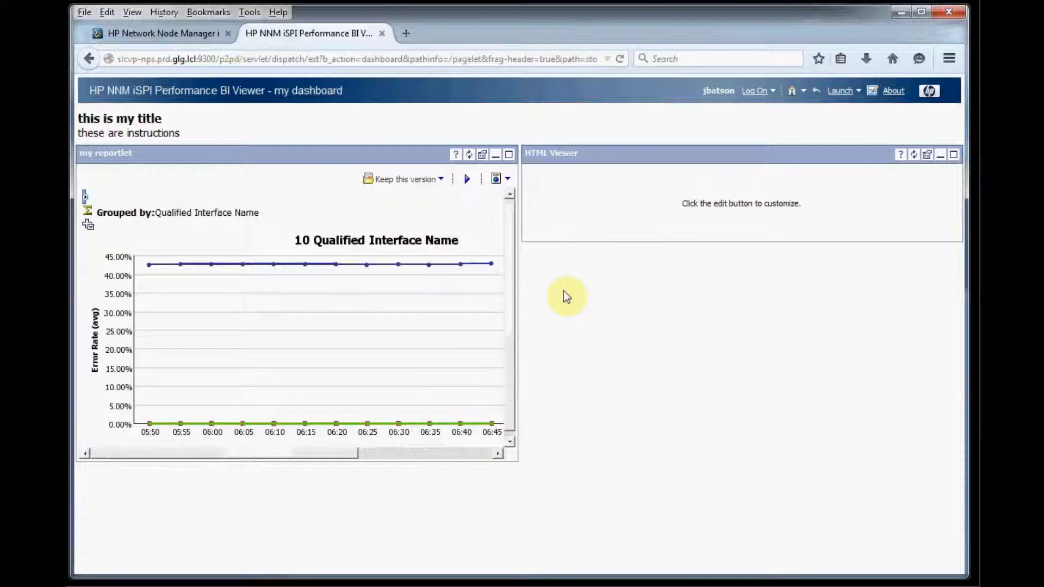
pyautogui.moveTo(566, 296)
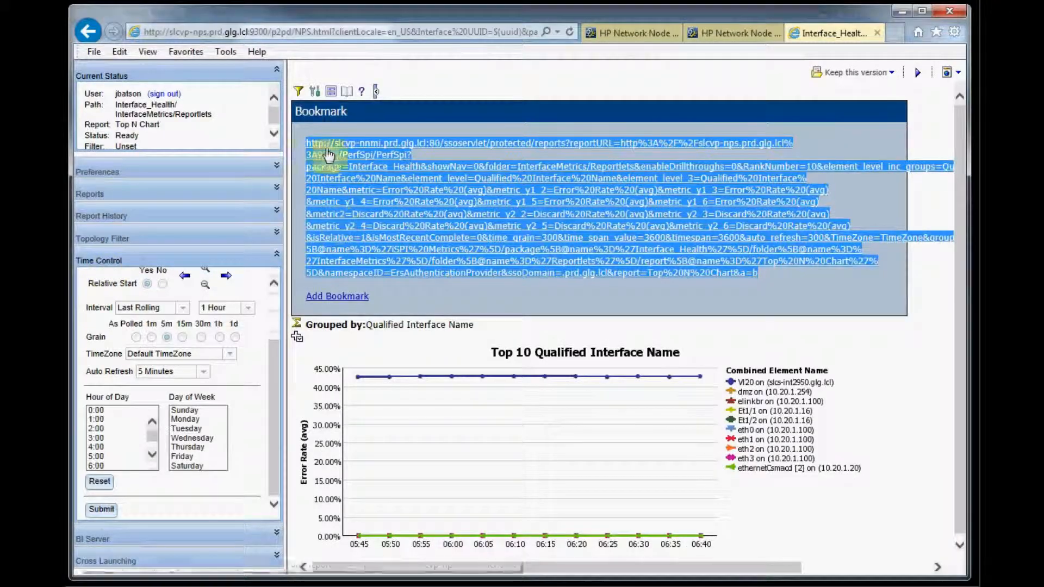
# Refresh the Reports tree and select 'my dashboard' under Custom Dashboards
pyautogui.click(90, 194)
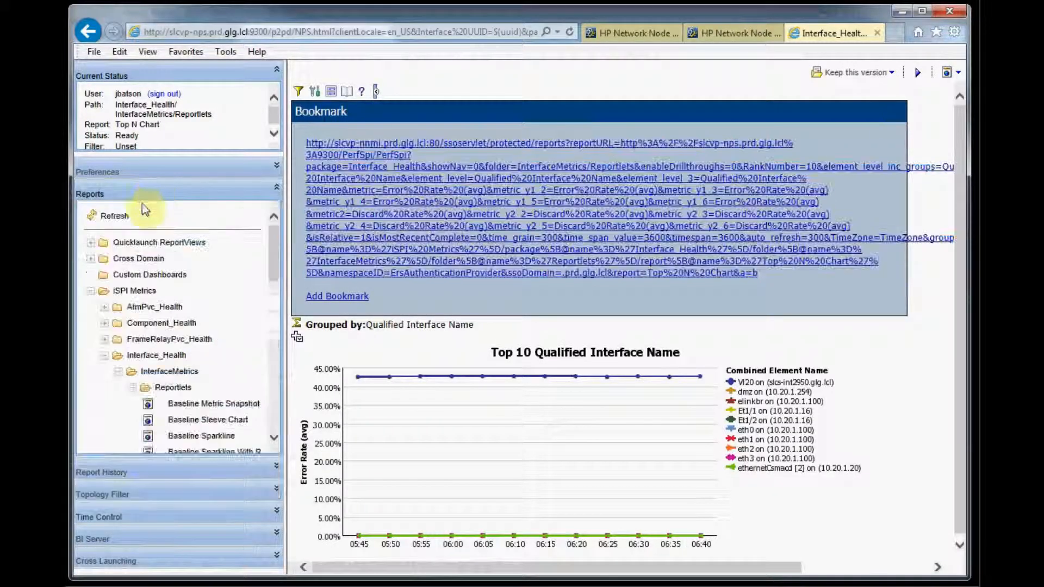
pyautogui.click(114, 216)
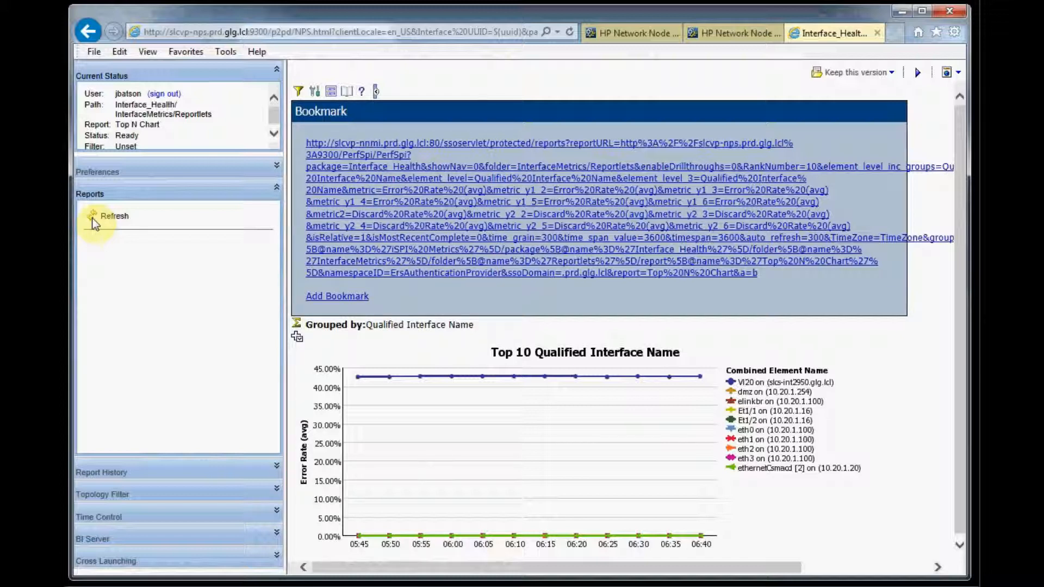
pyautogui.moveTo(154, 221)
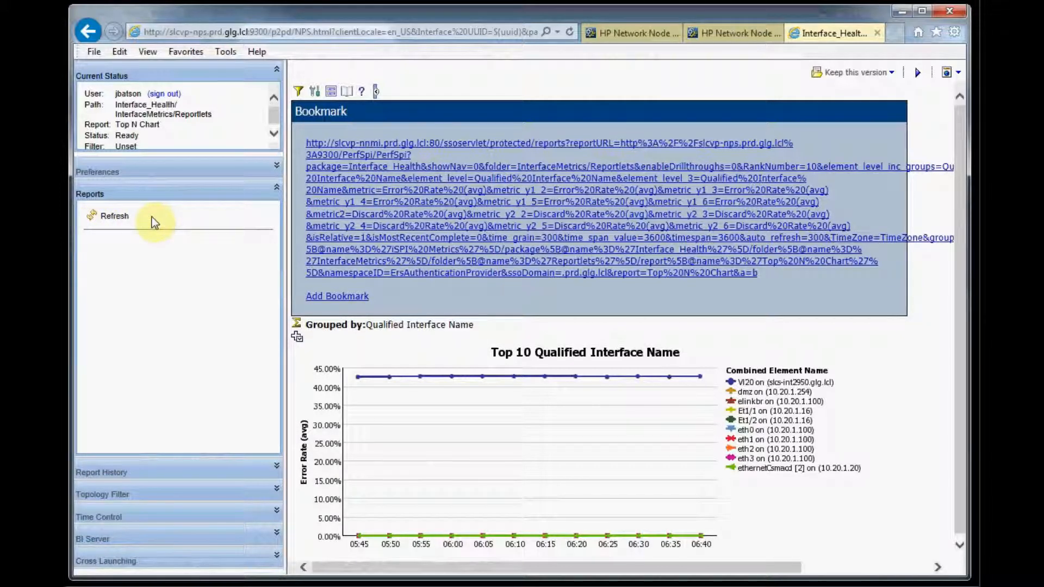
pyautogui.click(114, 215)
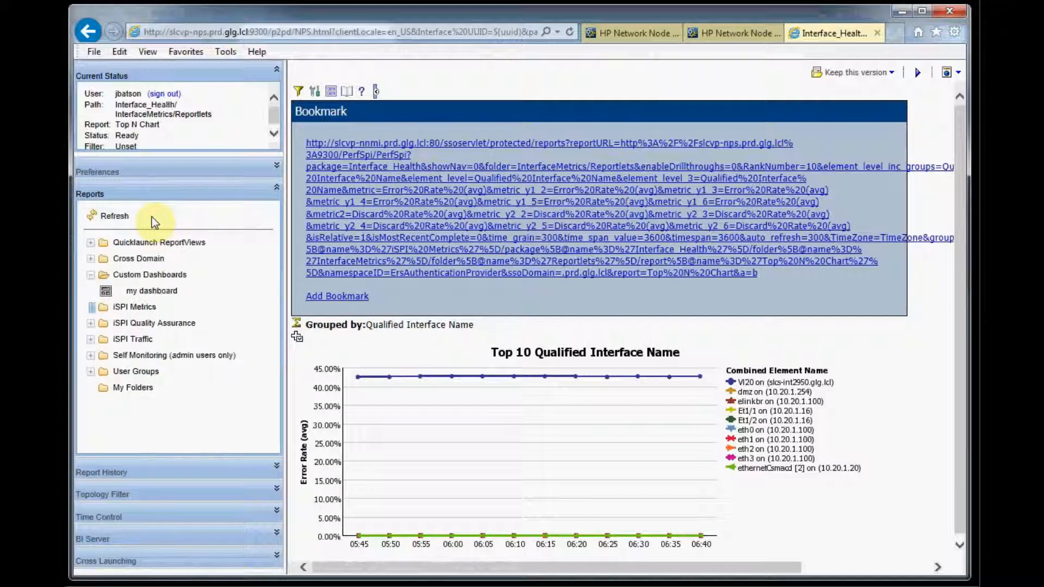
pyautogui.click(91, 306)
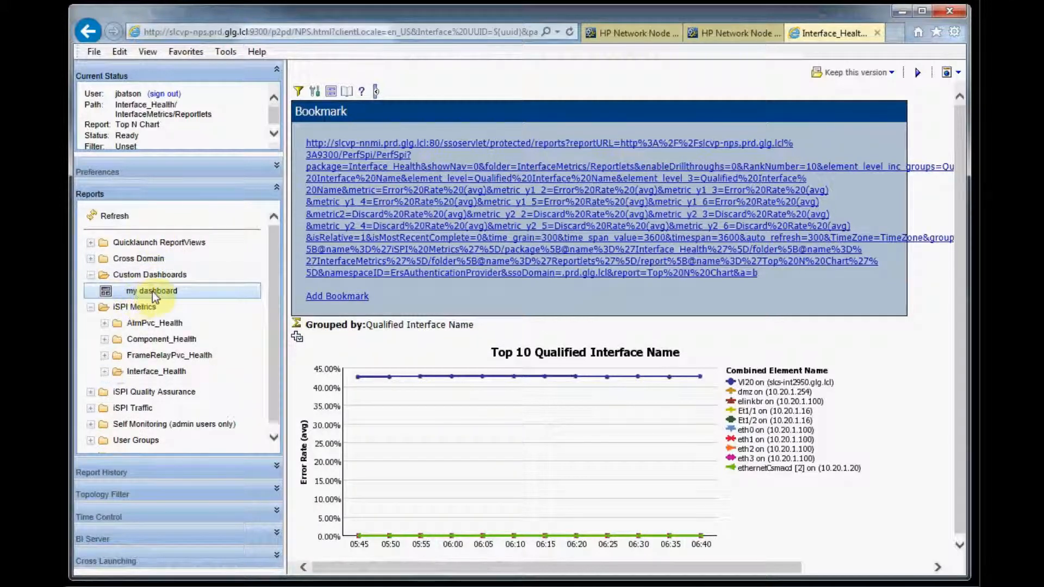
pyautogui.click(105, 371)
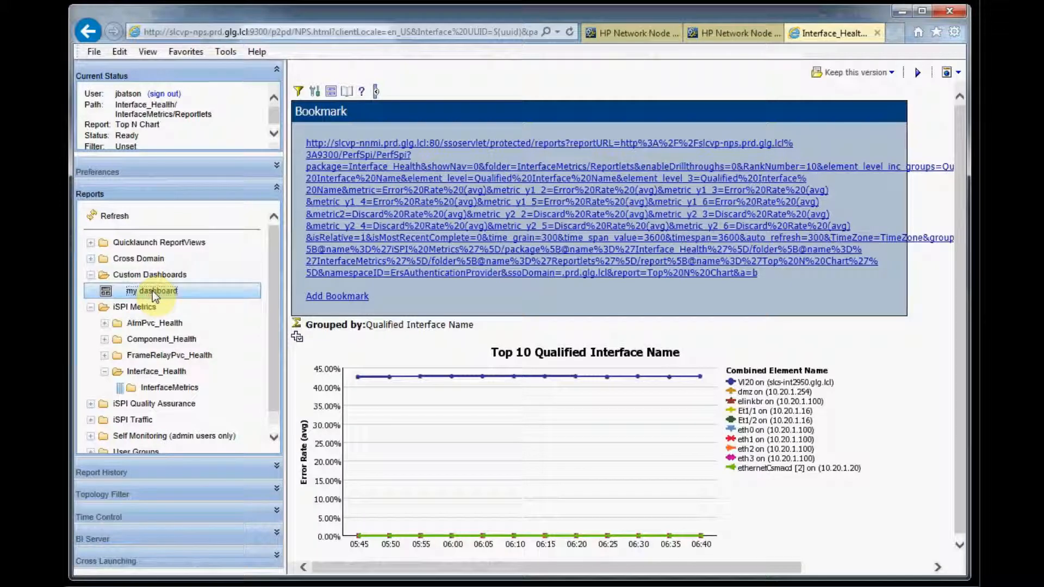